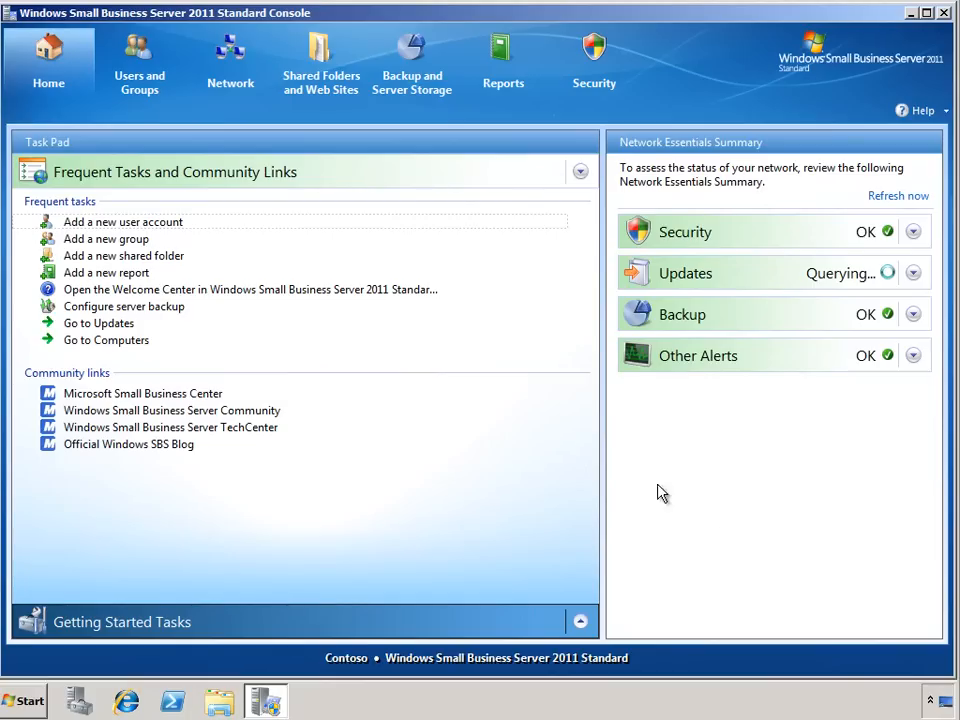
{"action": "mouse_move", "coordinate": [336, 104]}
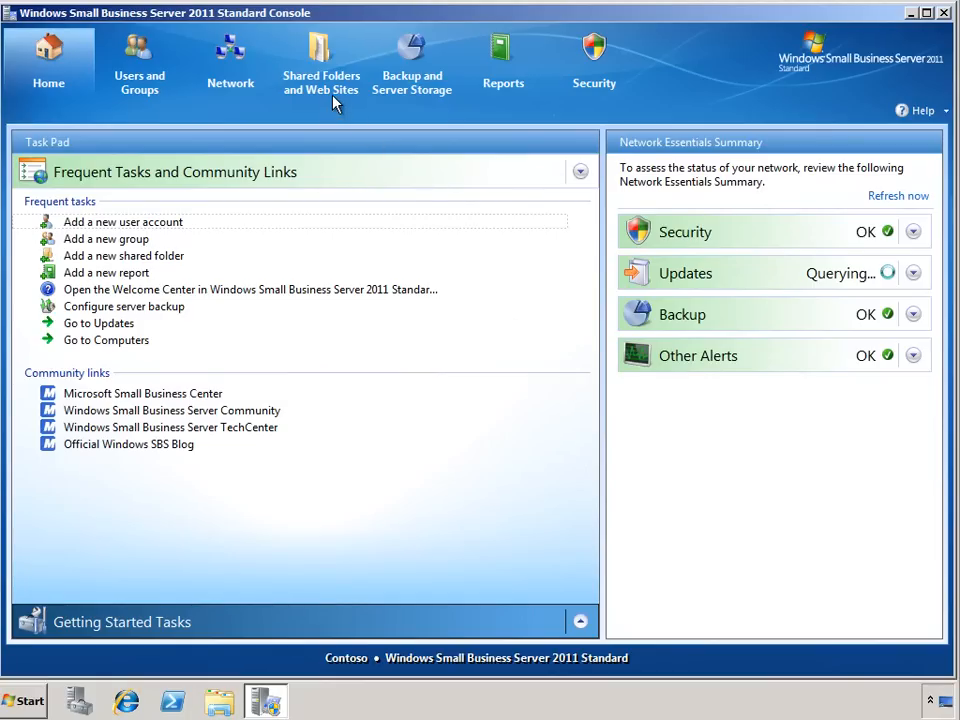
Step: Show the Web Sites list under Shared Folders and Web Sites
{"action": "left_click", "coordinate": [320, 60]}
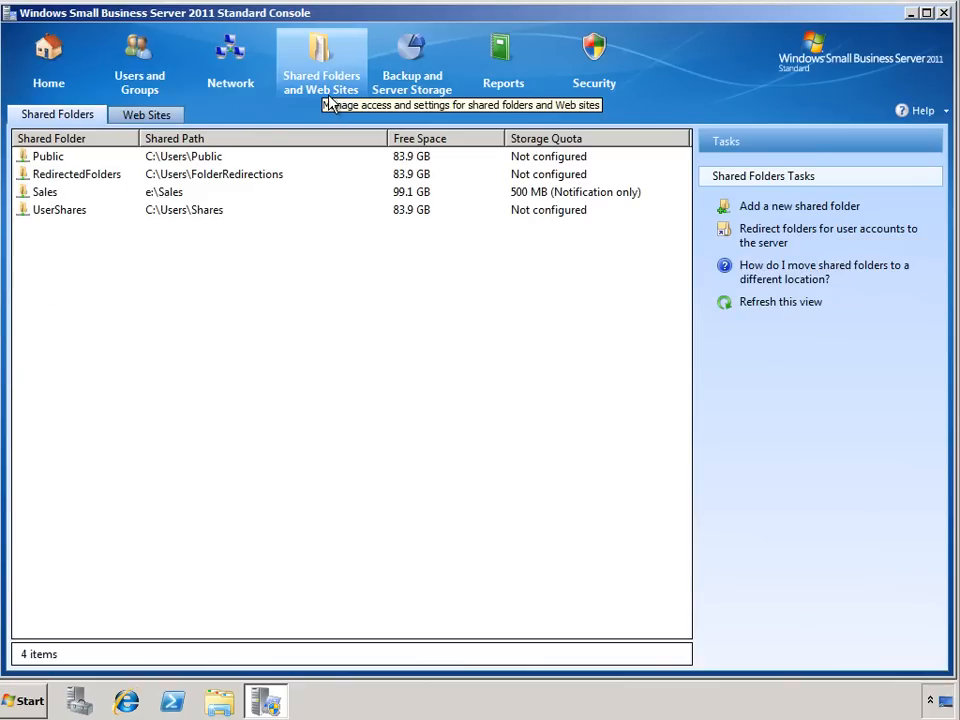
{"action": "left_click", "coordinate": [146, 114]}
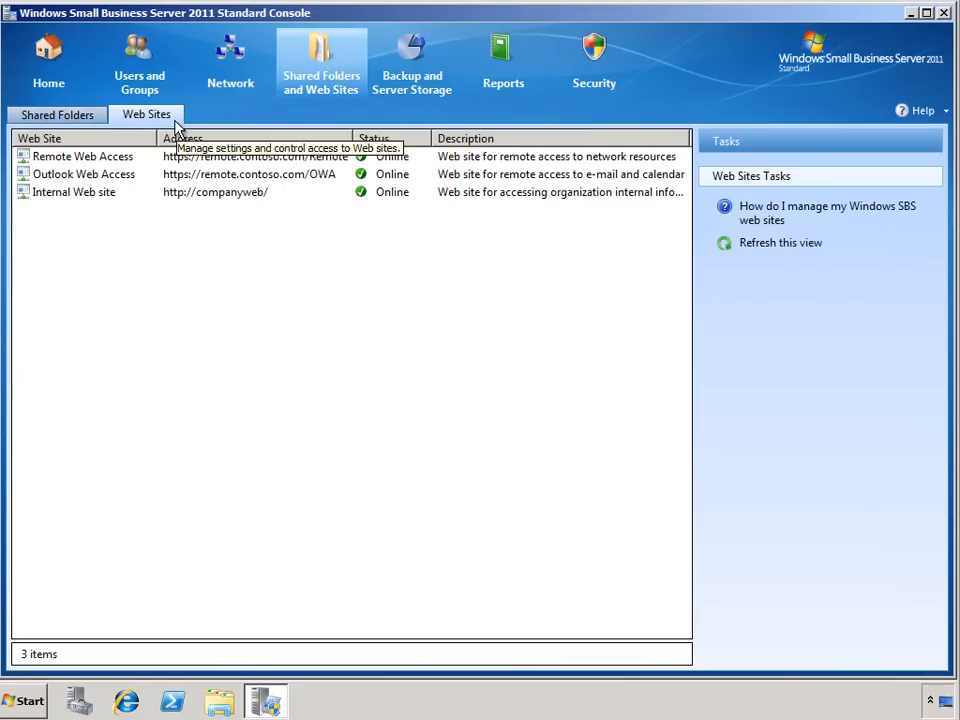
{"action": "mouse_move", "coordinate": [232, 218]}
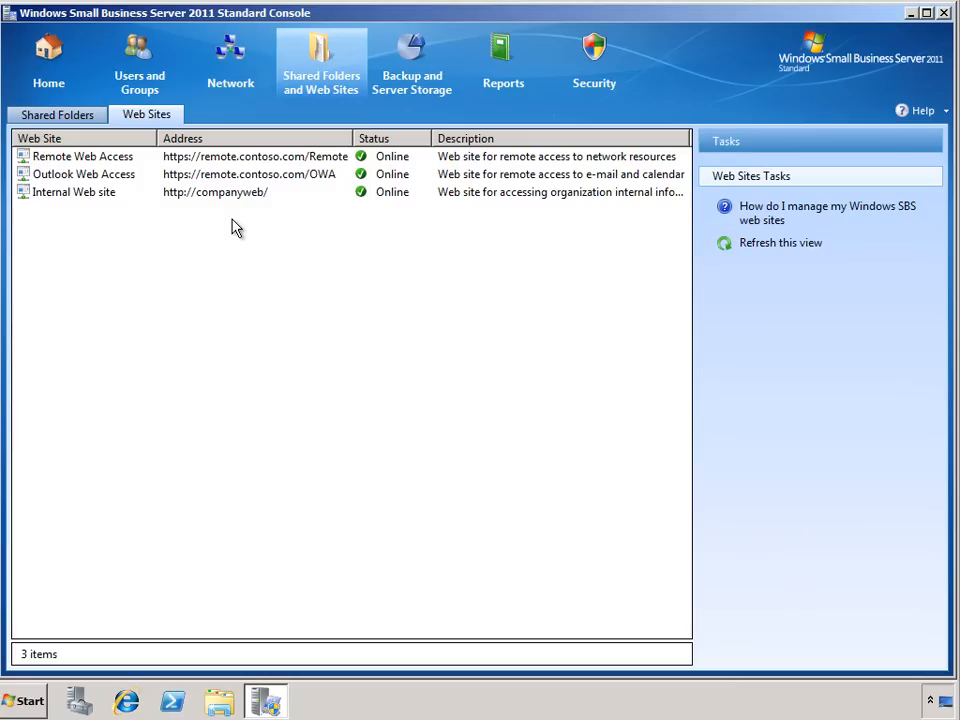
{"action": "mouse_move", "coordinate": [296, 170]}
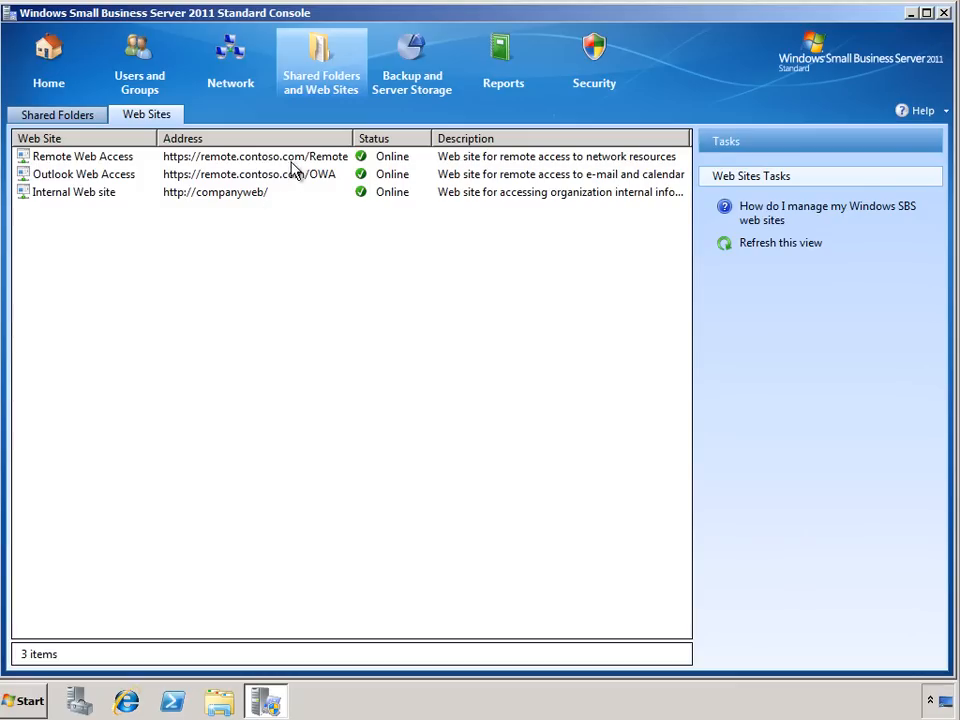
Step: Select the Remote Web Access site to reveal its tasks
{"action": "left_click", "coordinate": [84, 156]}
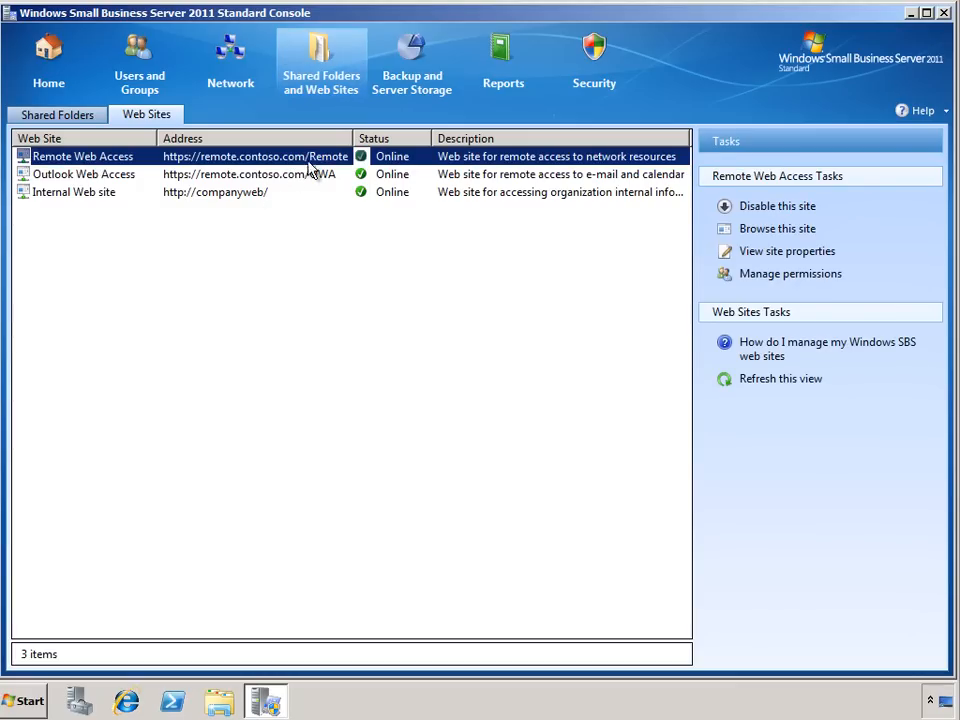
{"action": "mouse_move", "coordinate": [756, 212]}
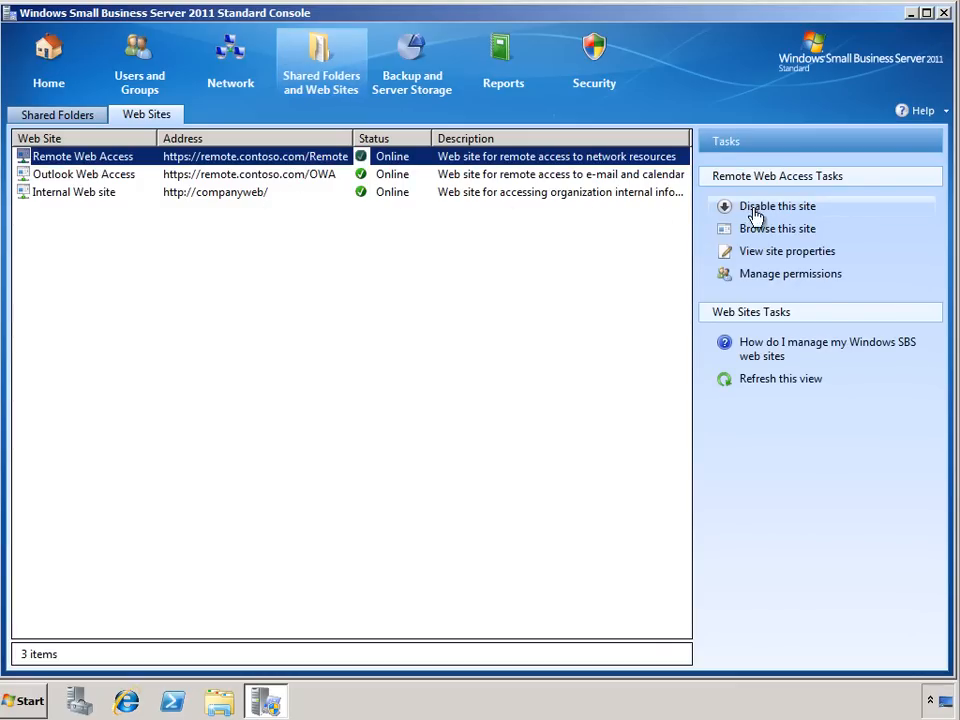
{"action": "mouse_move", "coordinate": [872, 206]}
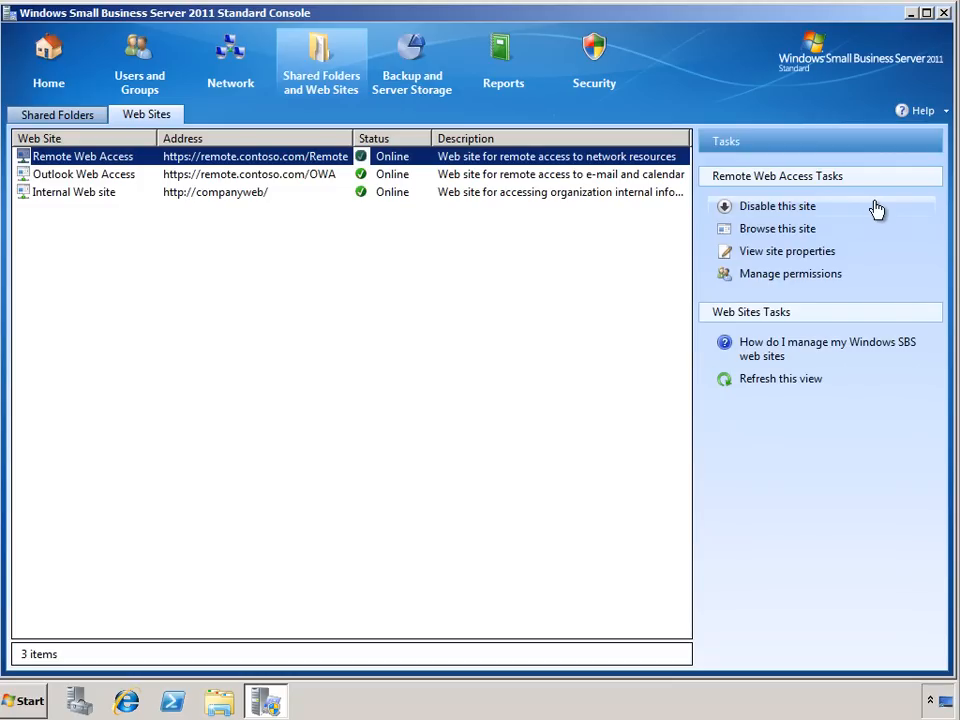
{"action": "mouse_move", "coordinate": [876, 222]}
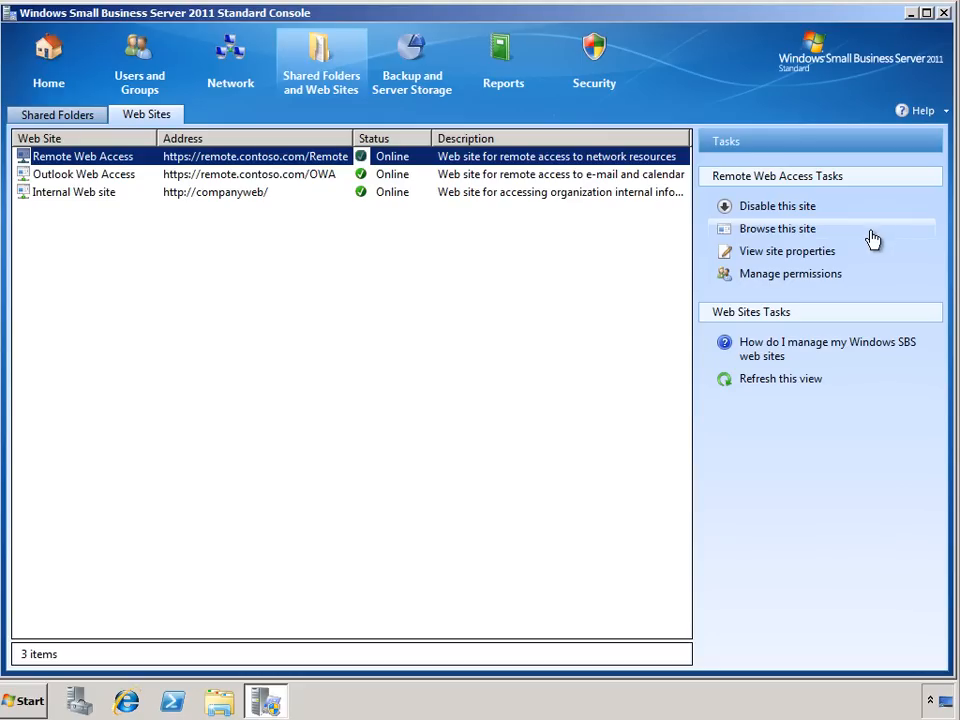
{"action": "mouse_move", "coordinate": [872, 256]}
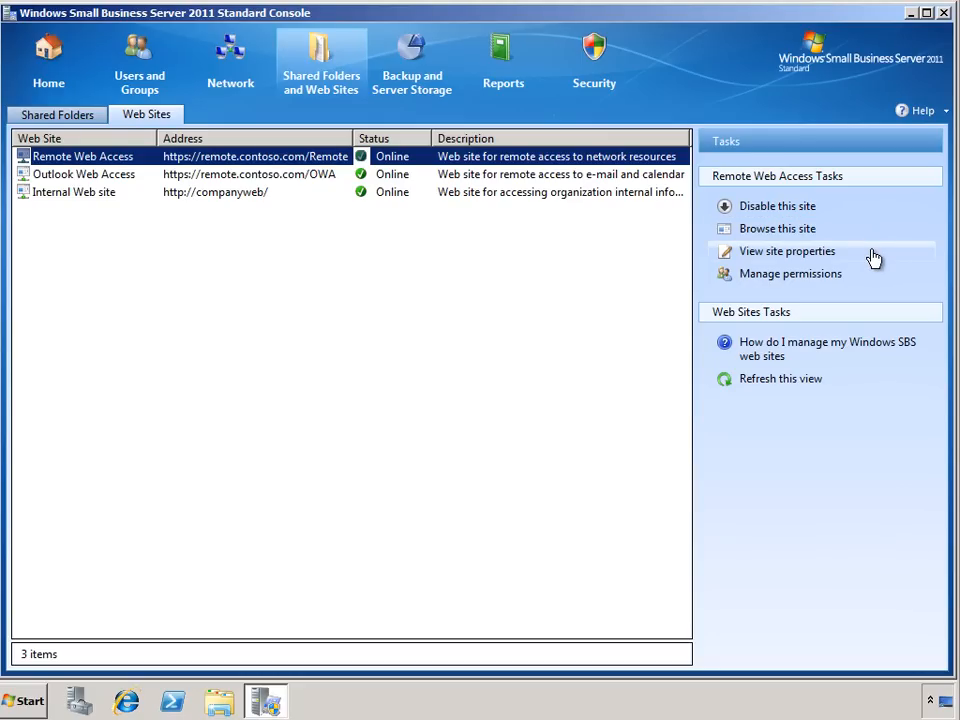
Step: View the Permissions page of the Remote Web Access site properties
{"action": "left_click", "coordinate": [788, 252]}
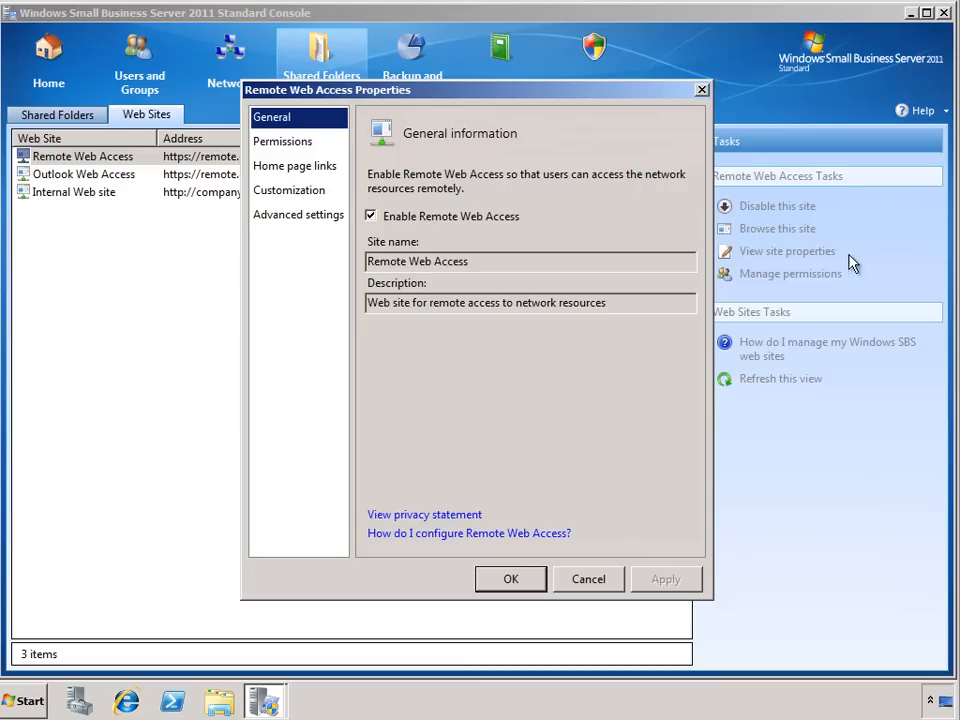
{"action": "mouse_move", "coordinate": [544, 224]}
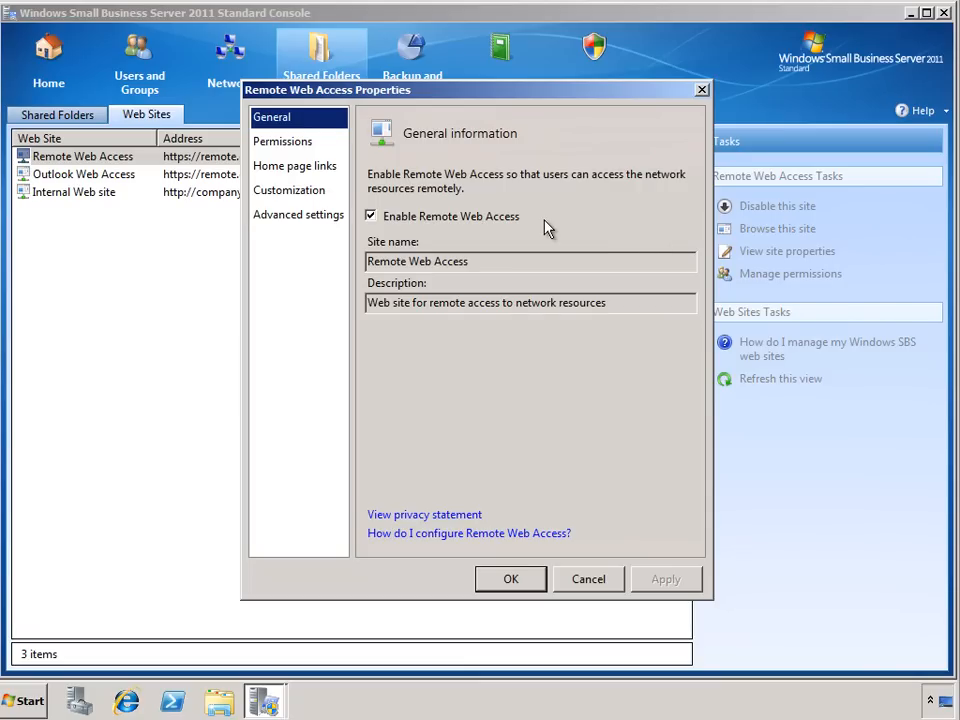
{"action": "mouse_move", "coordinate": [320, 156]}
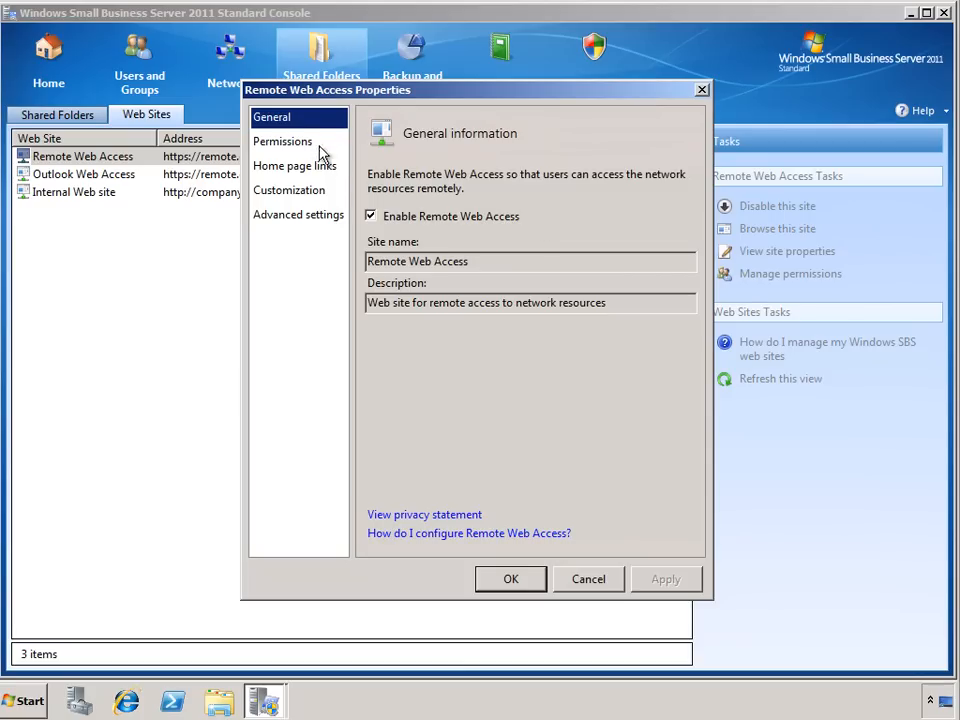
{"action": "left_click", "coordinate": [284, 140]}
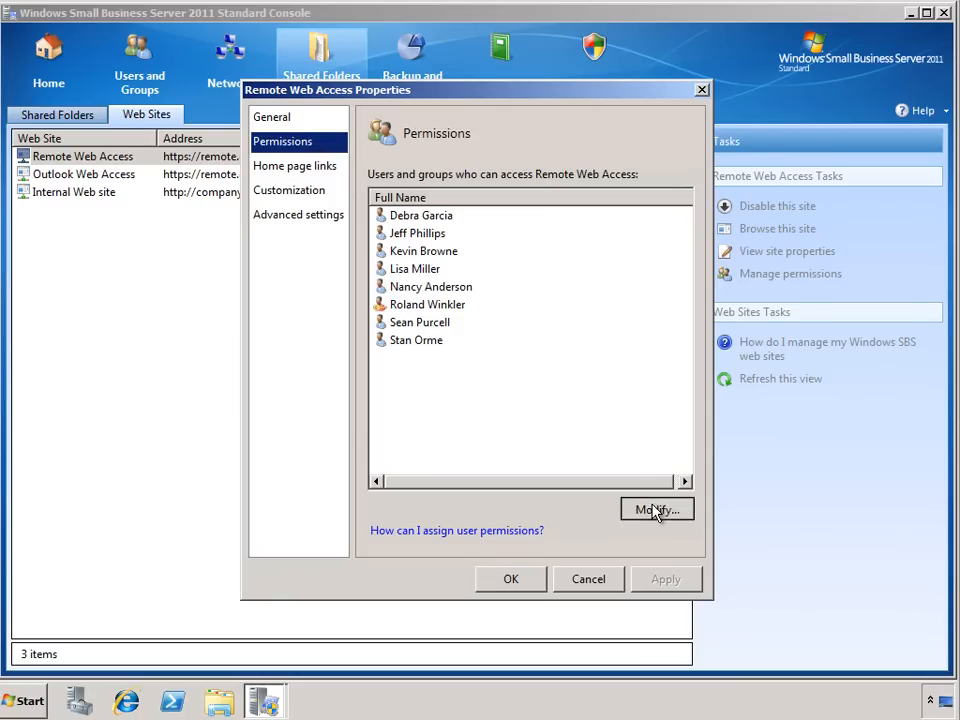
{"action": "left_click", "coordinate": [656, 510]}
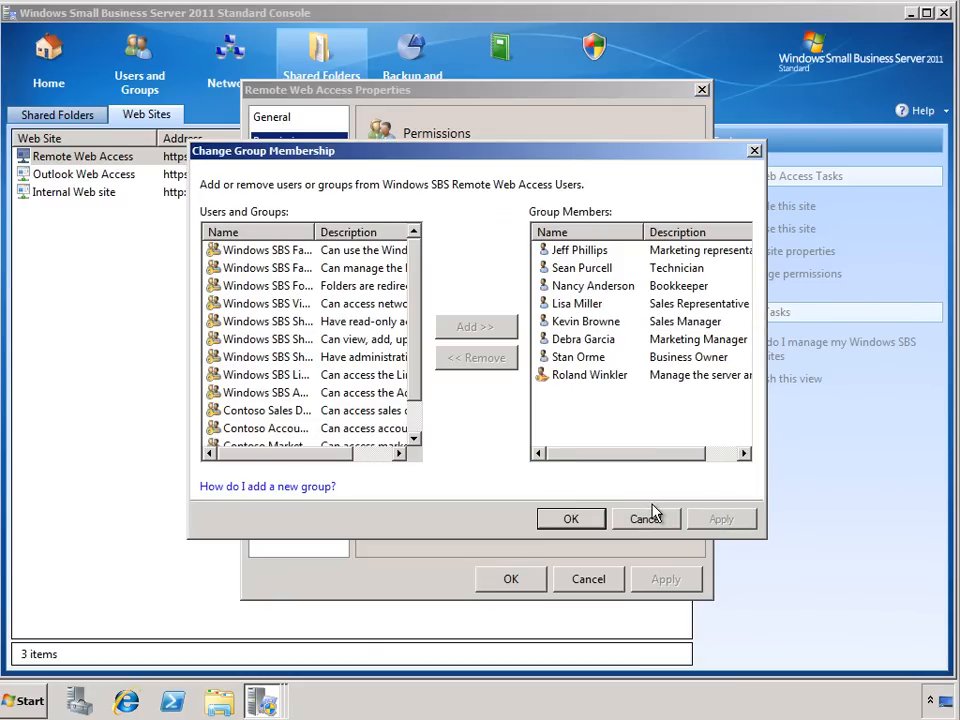
{"action": "mouse_move", "coordinate": [640, 486]}
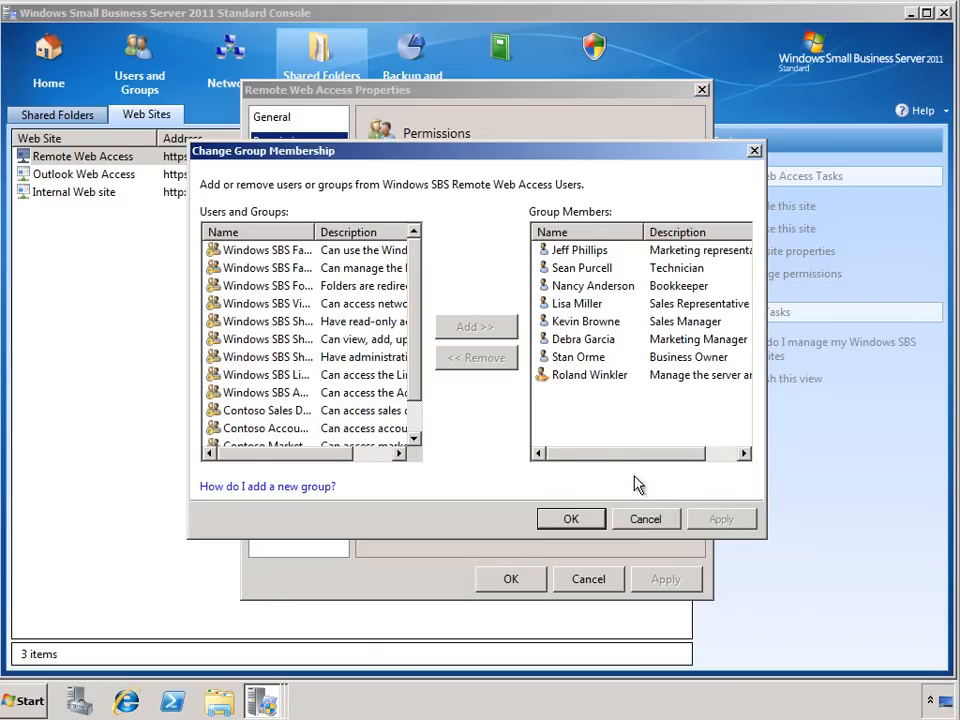
{"action": "left_click", "coordinate": [588, 340]}
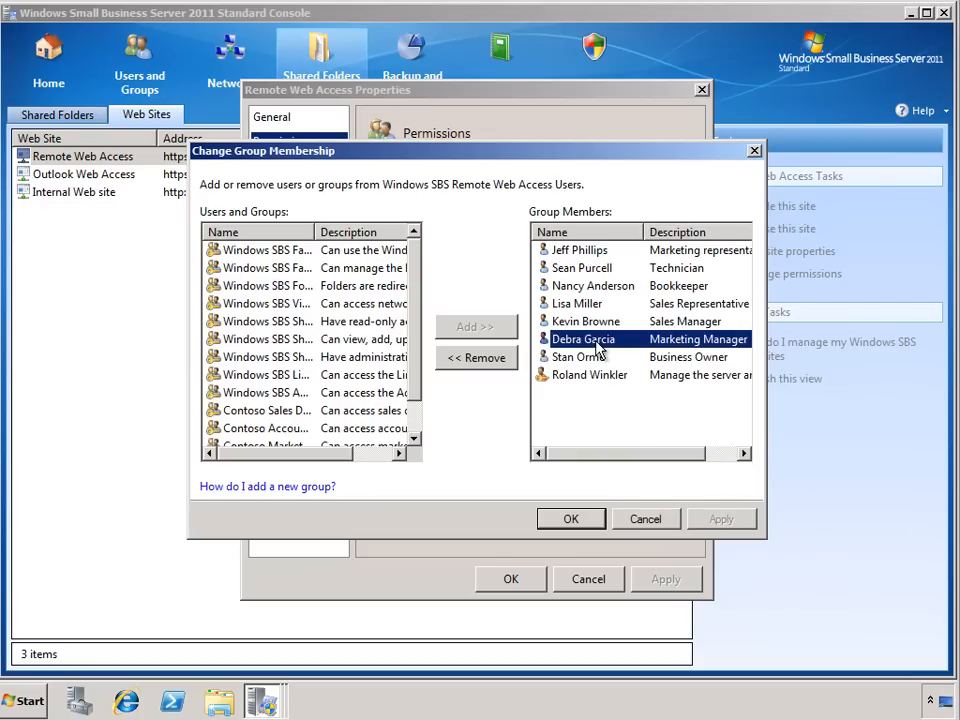
{"action": "left_click", "coordinate": [476, 358]}
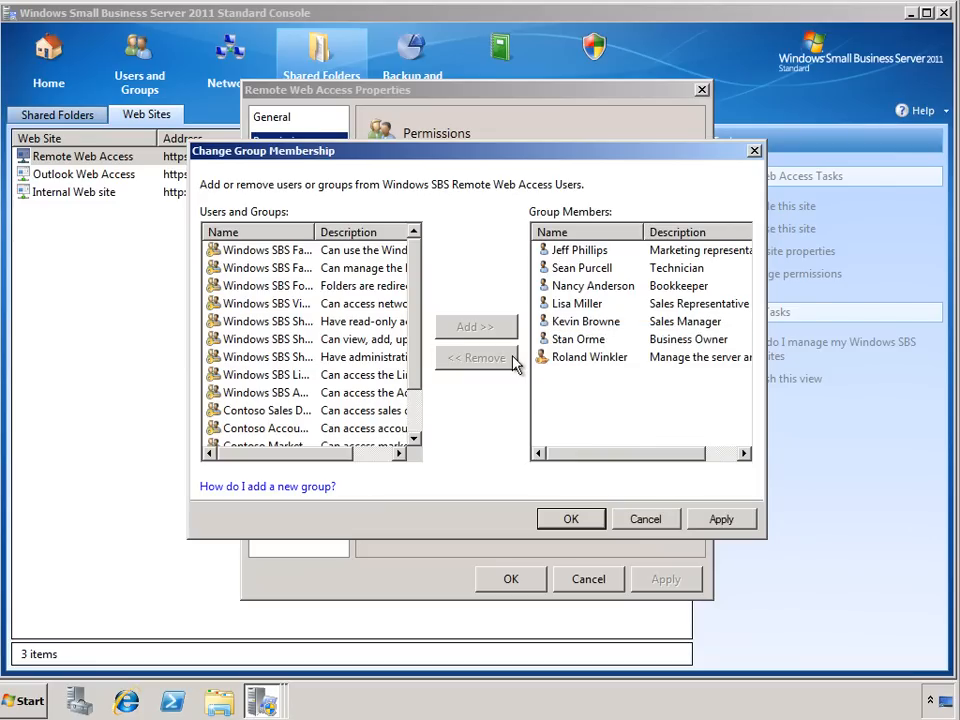
{"action": "left_click", "coordinate": [572, 518]}
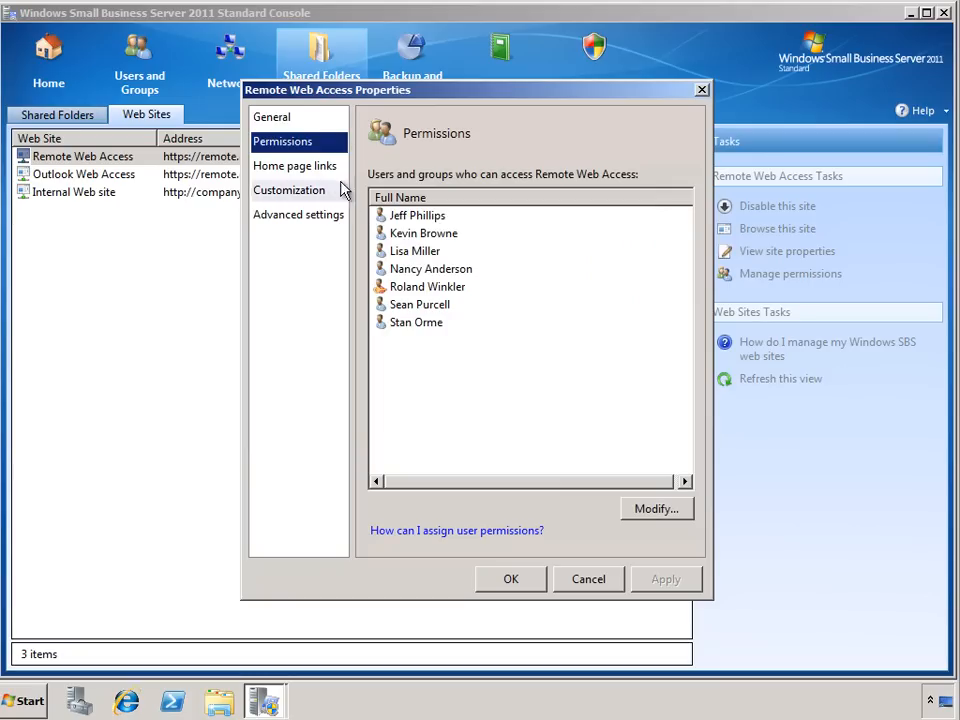
Step: Show the Home page links settings of Remote Web Access
{"action": "left_click", "coordinate": [296, 166]}
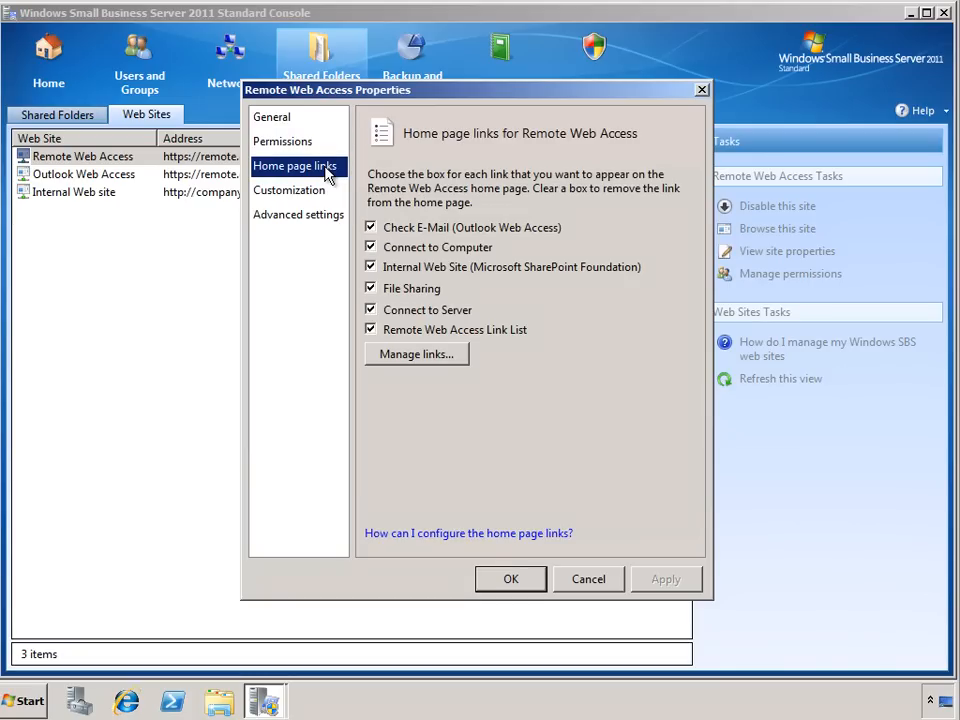
{"action": "mouse_move", "coordinate": [364, 188]}
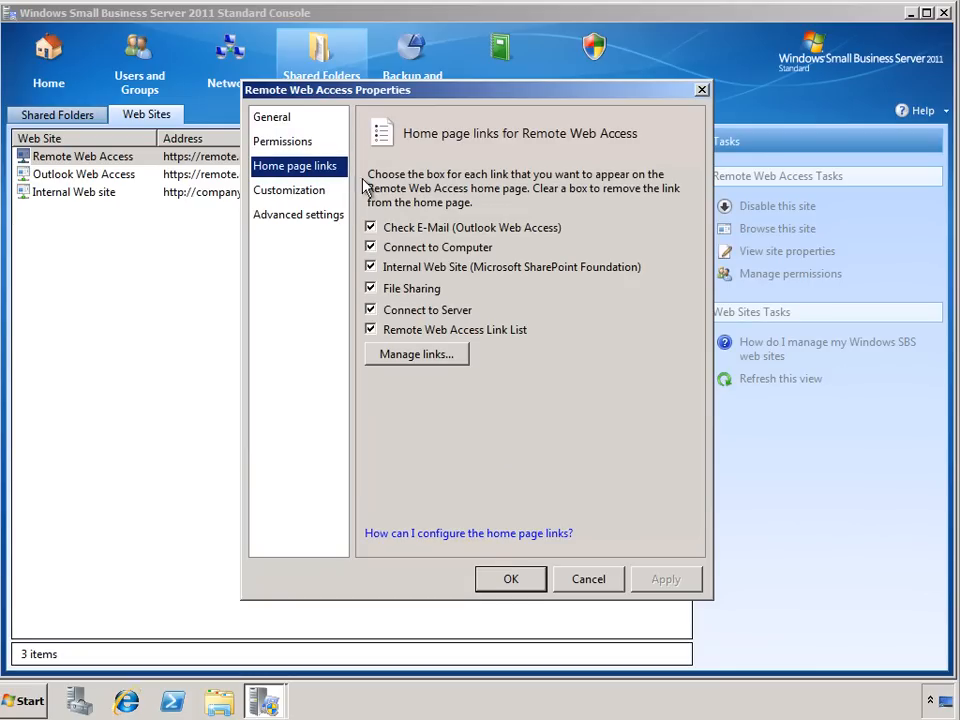
{"action": "mouse_move", "coordinate": [496, 256]}
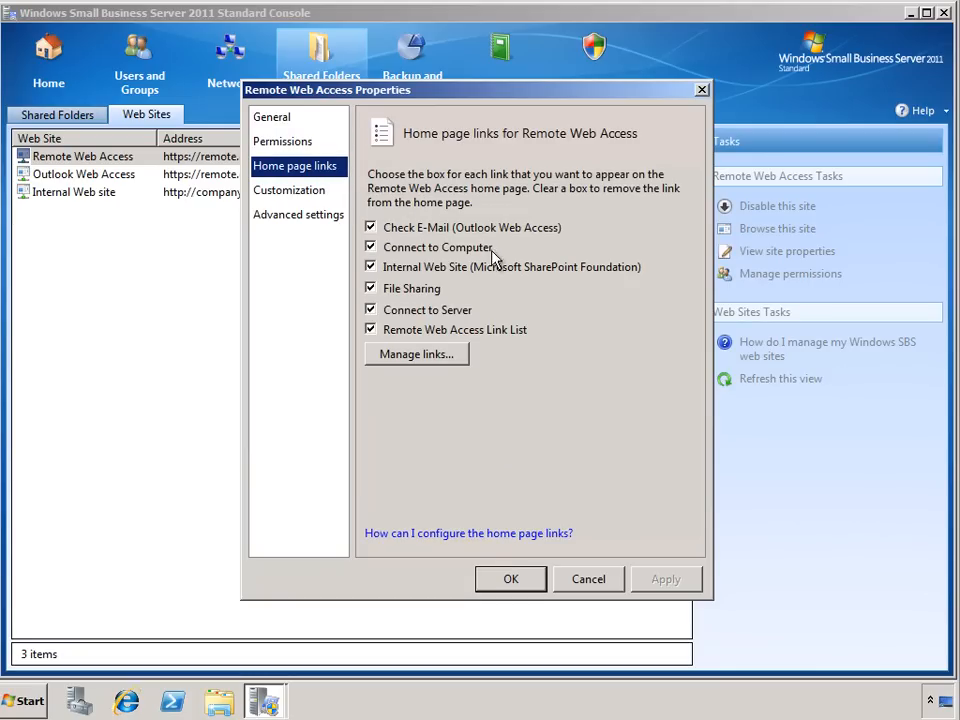
{"action": "mouse_move", "coordinate": [528, 318]}
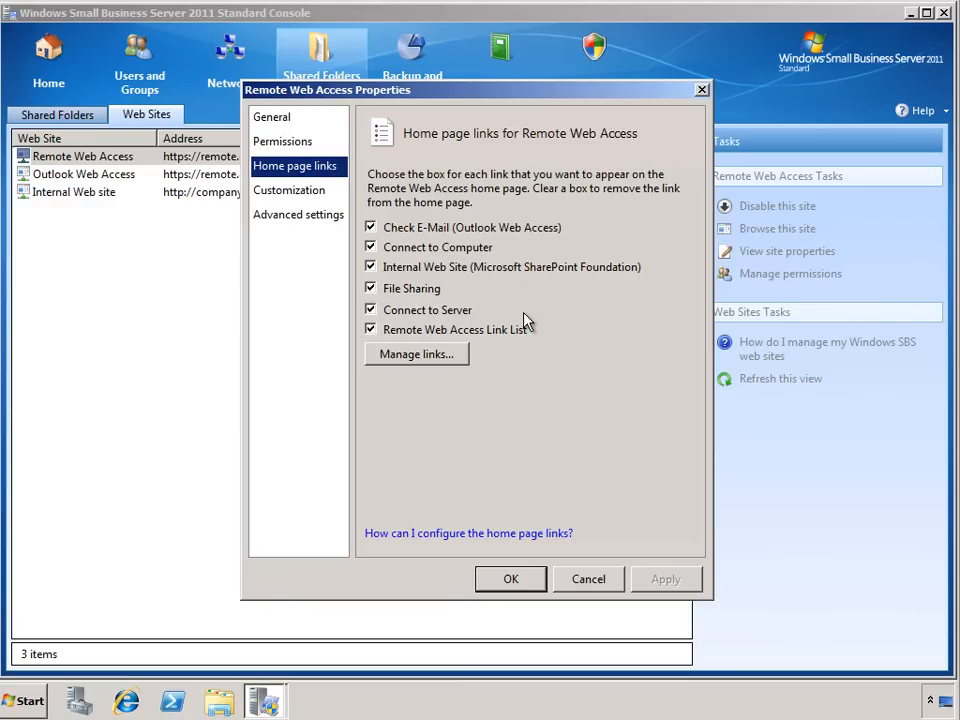
{"action": "mouse_move", "coordinate": [464, 360]}
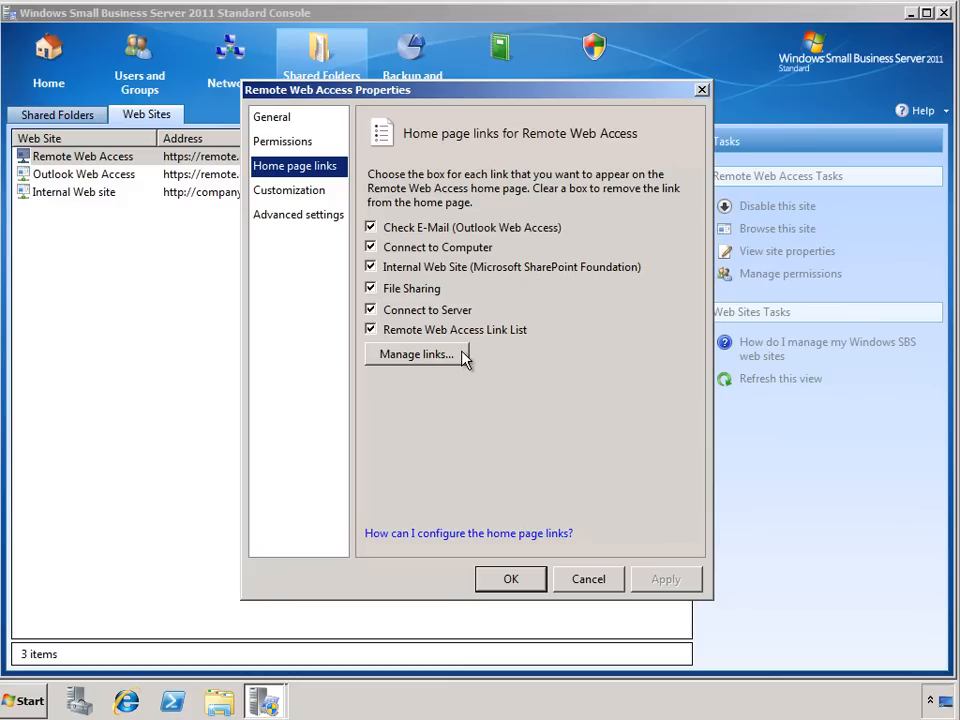
Step: Review General and Permissions in Link List Properties, then reach Organization links
{"action": "left_click", "coordinate": [416, 354]}
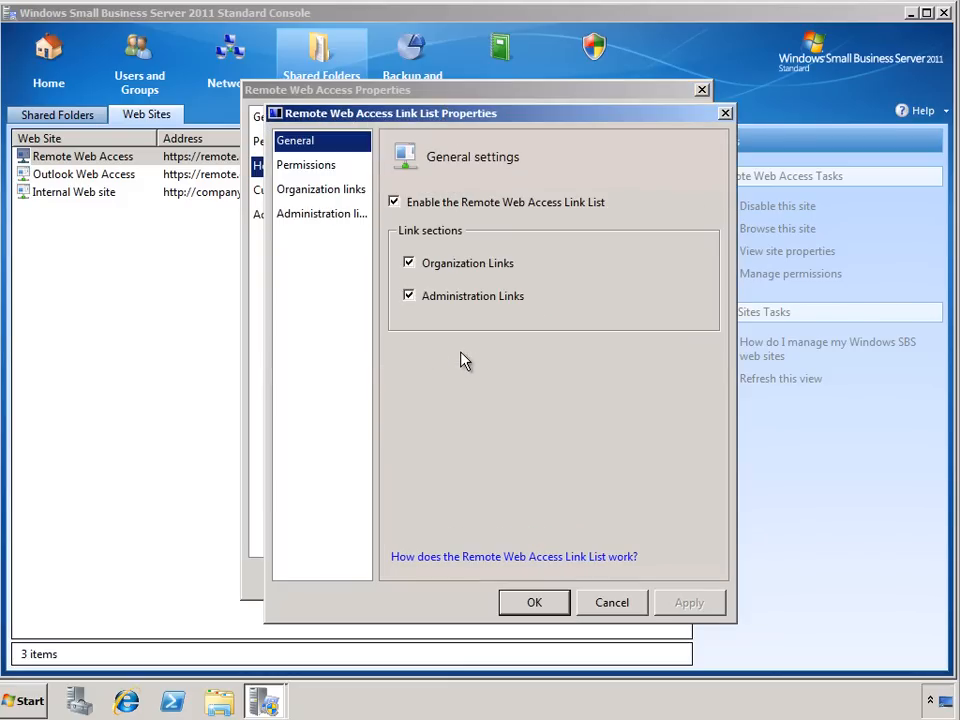
{"action": "mouse_move", "coordinate": [484, 218]}
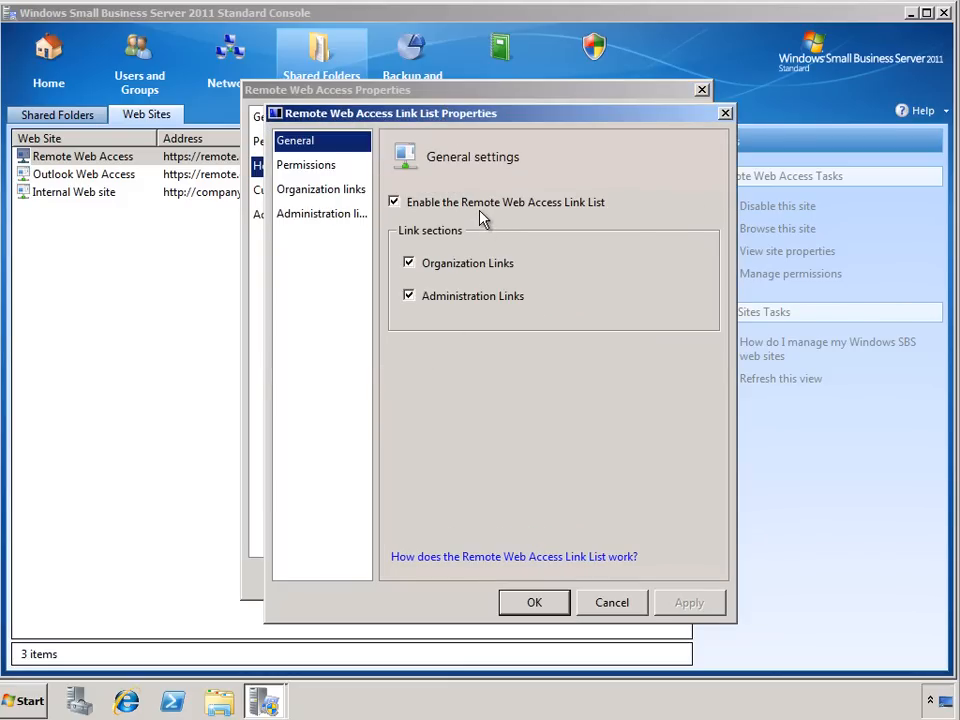
{"action": "mouse_move", "coordinate": [480, 252]}
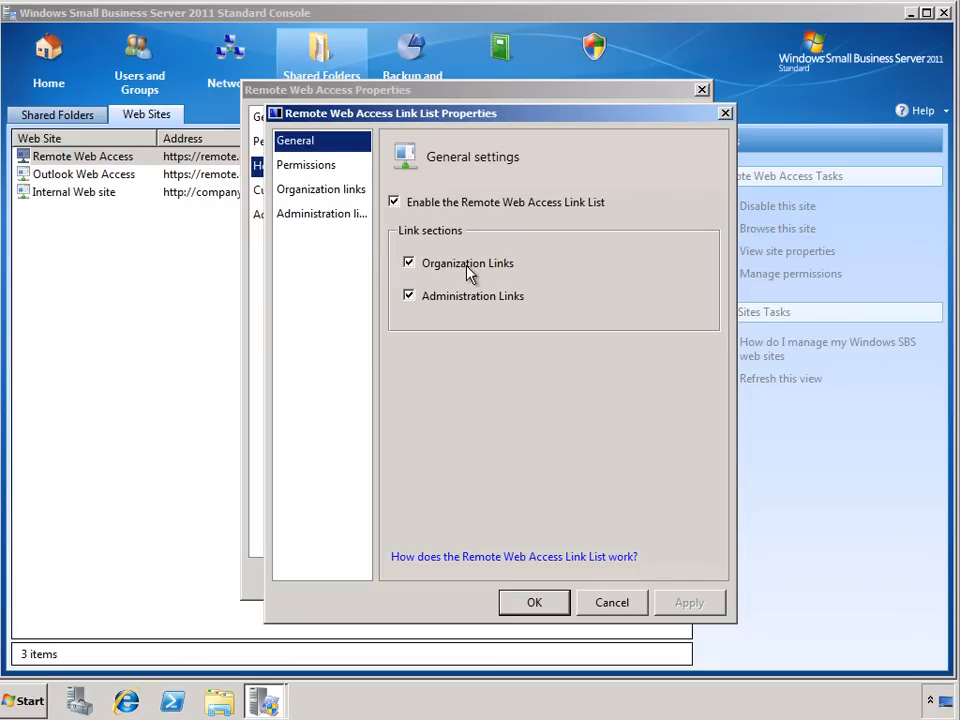
{"action": "mouse_move", "coordinate": [472, 304]}
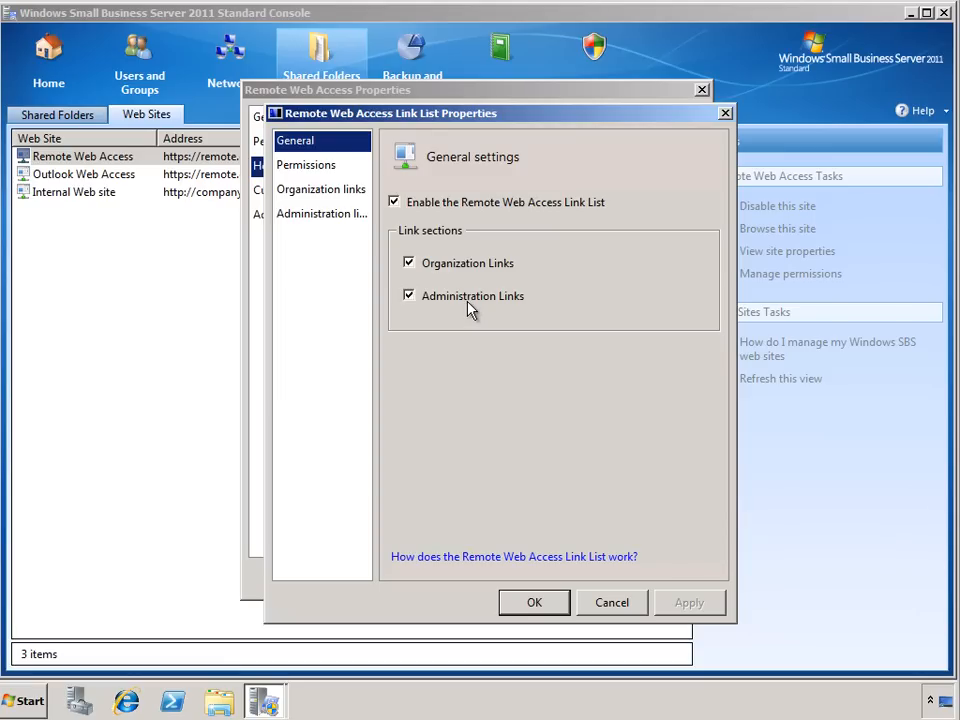
{"action": "left_click", "coordinate": [306, 164]}
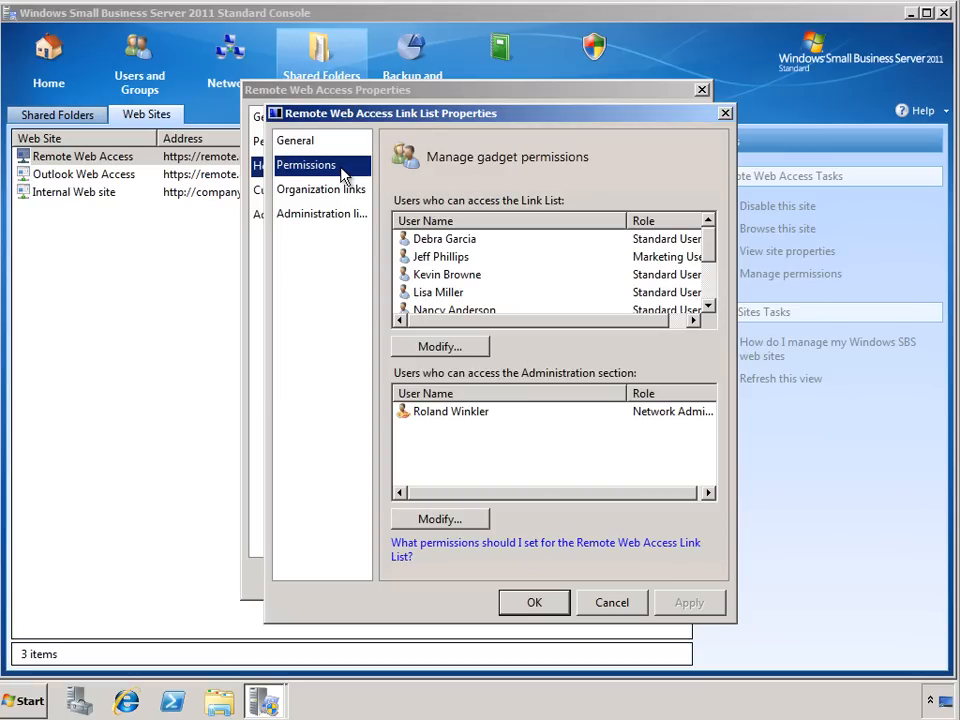
{"action": "mouse_move", "coordinate": [490, 236]}
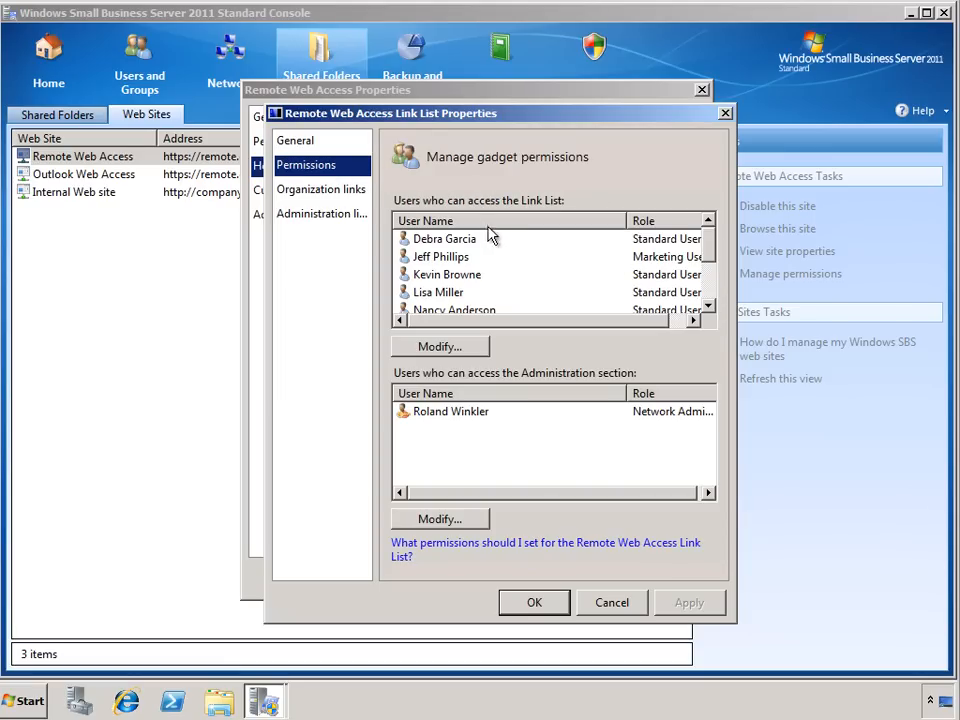
{"action": "mouse_move", "coordinate": [508, 248]}
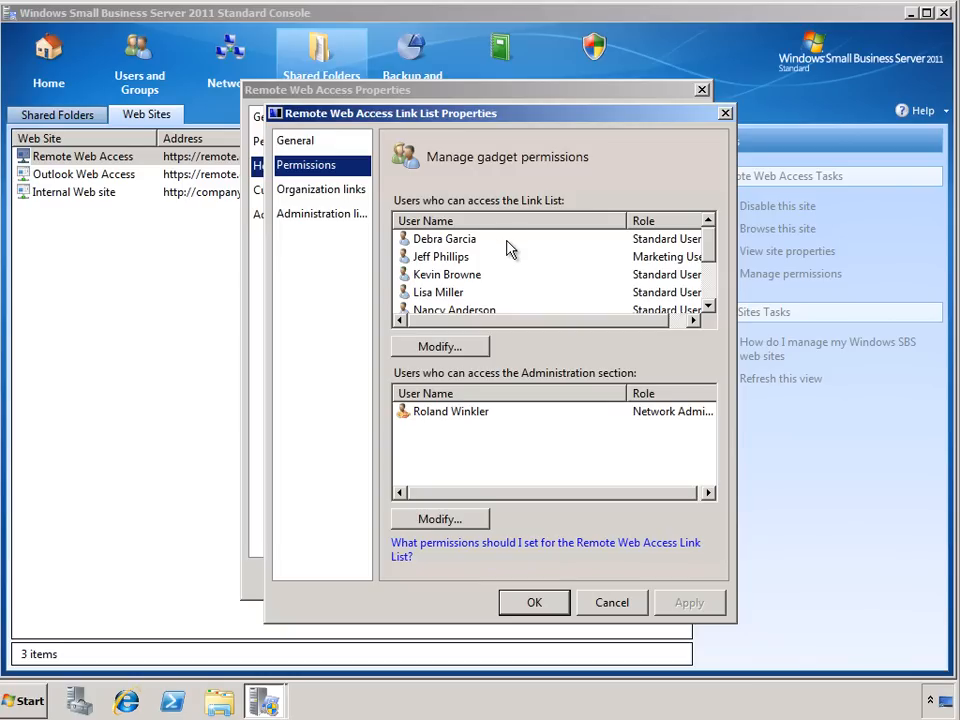
{"action": "mouse_move", "coordinate": [472, 358]}
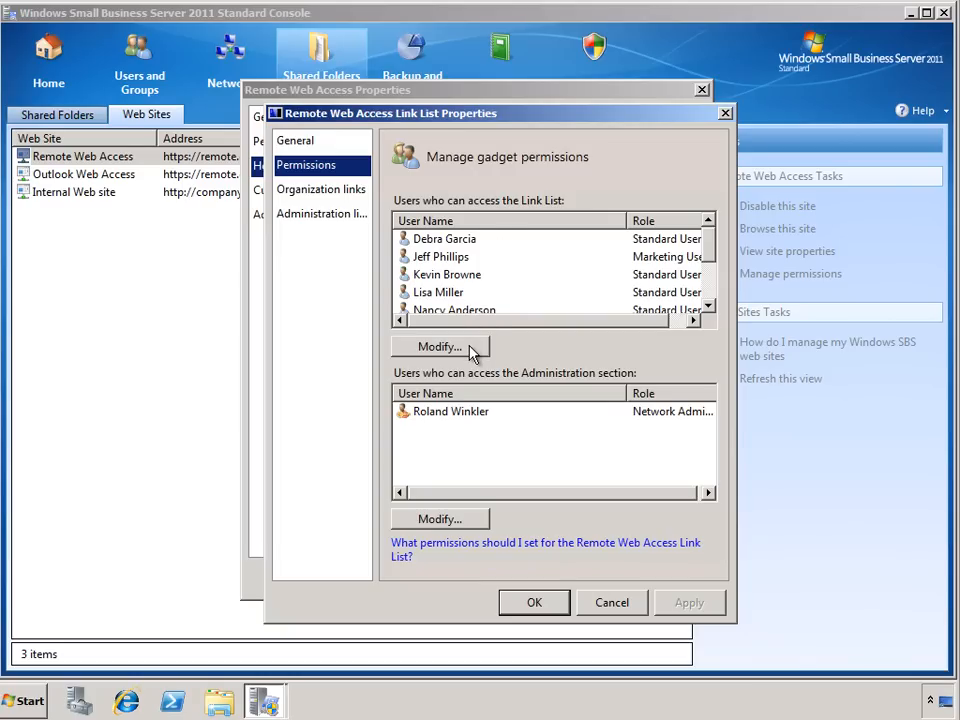
{"action": "mouse_move", "coordinate": [352, 196]}
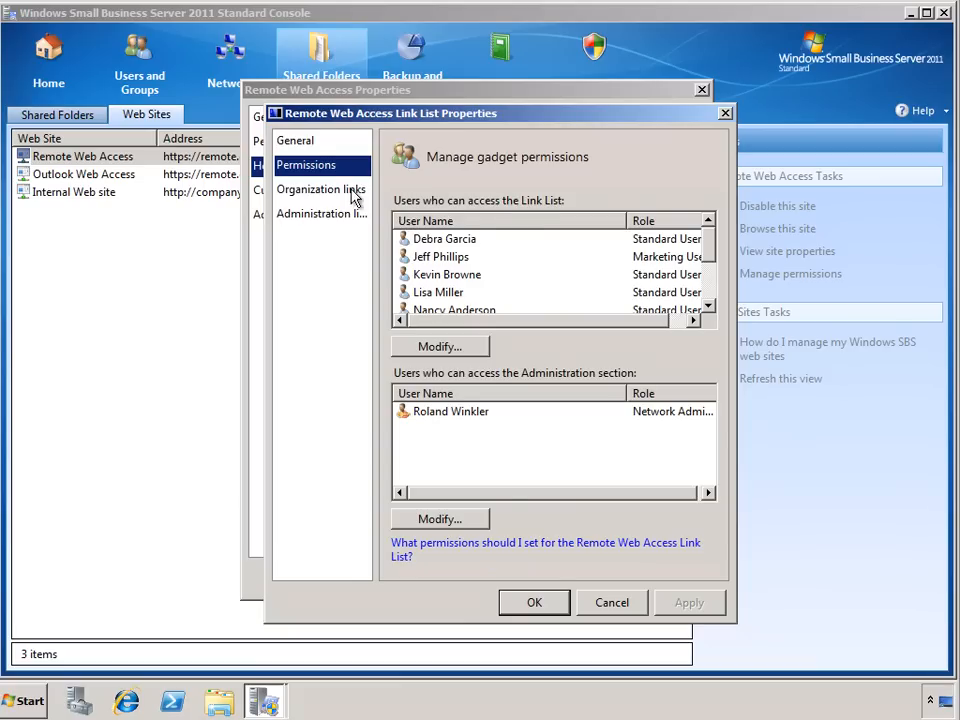
{"action": "left_click", "coordinate": [320, 188]}
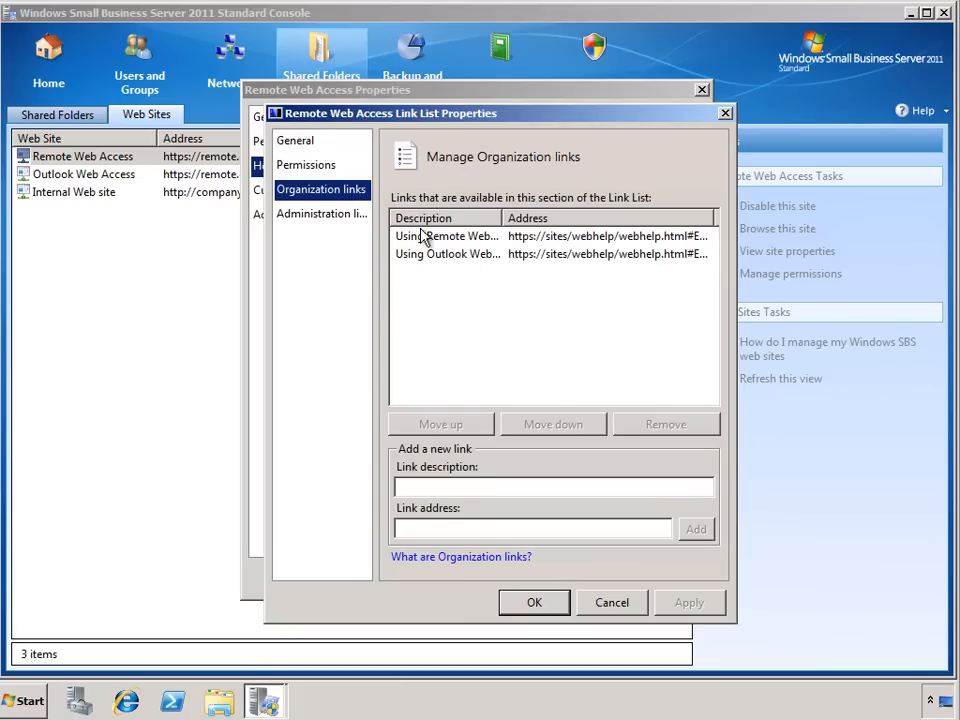
{"action": "left_click", "coordinate": [448, 252]}
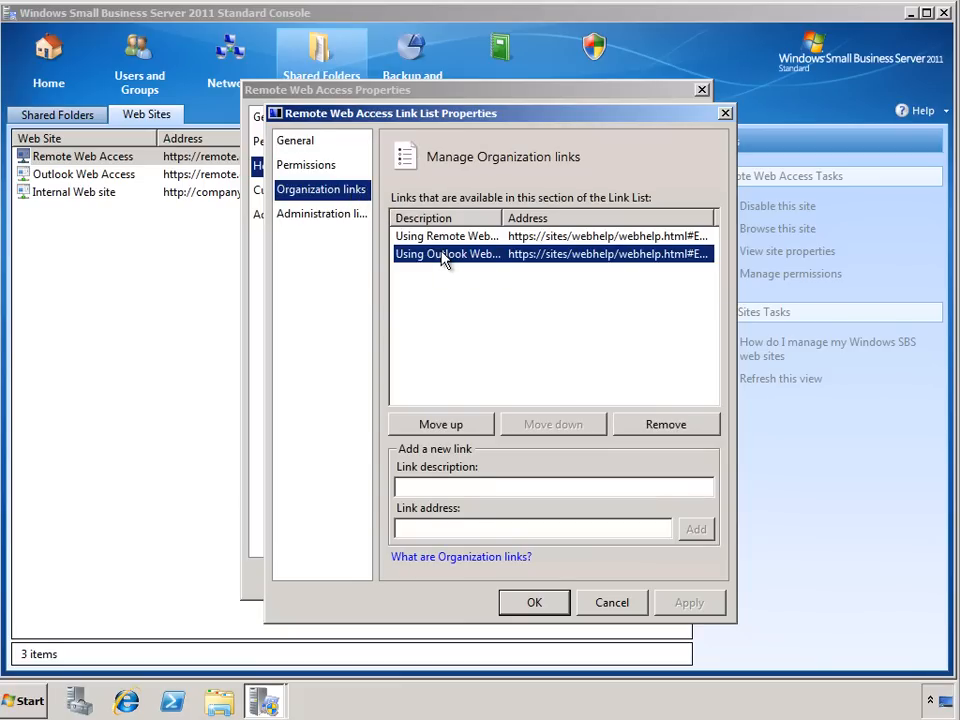
{"action": "mouse_move", "coordinate": [468, 328]}
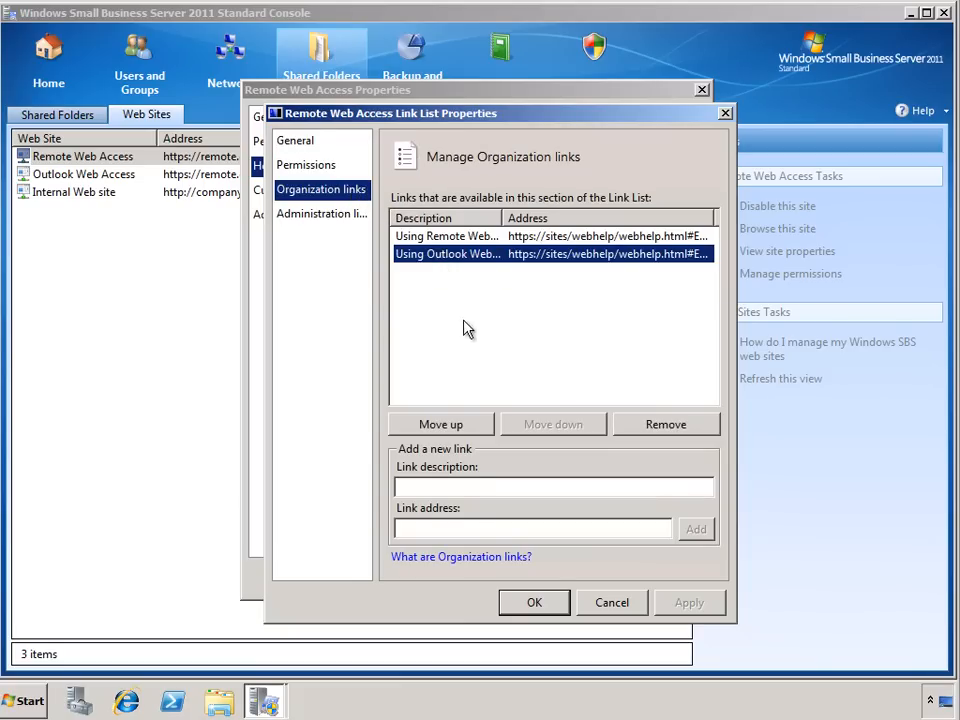
{"action": "left_click", "coordinate": [554, 488]}
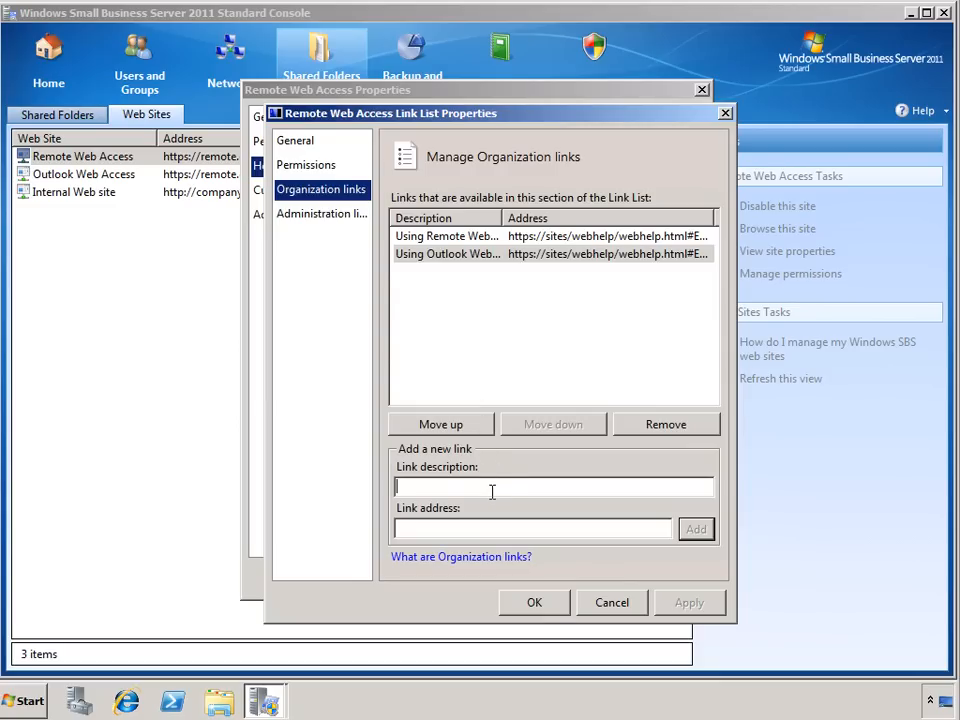
{"action": "type", "text": "Contoso Home Page"}
{"action": "left_click", "coordinate": [532, 528]}
{"action": "type", "text": "http://www.contoso.com"}
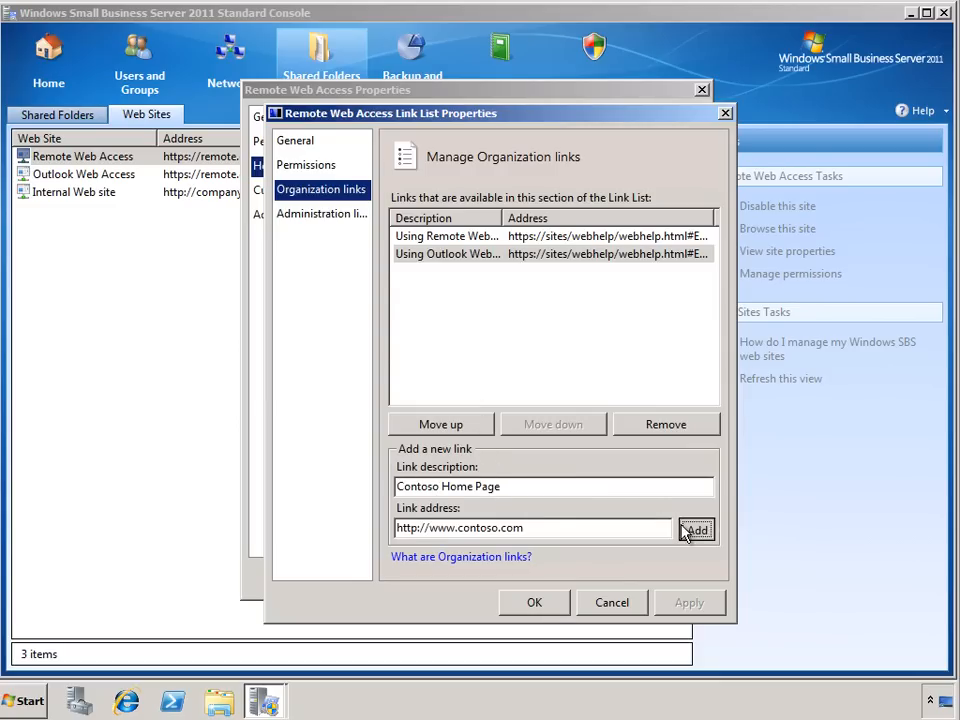
{"action": "left_click", "coordinate": [696, 528]}
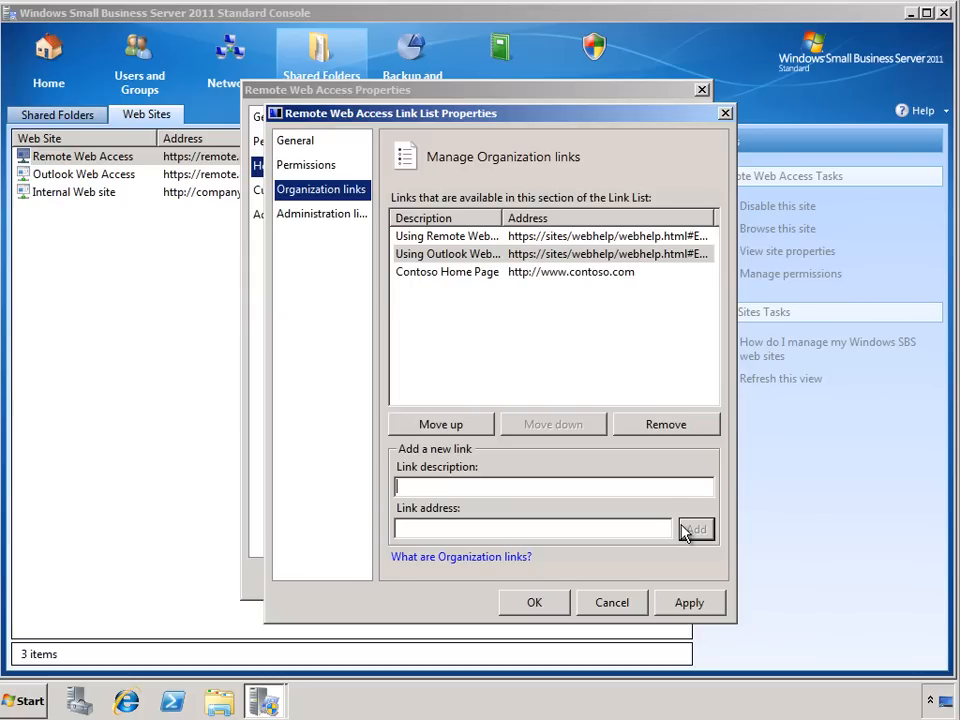
{"action": "left_click", "coordinate": [320, 214]}
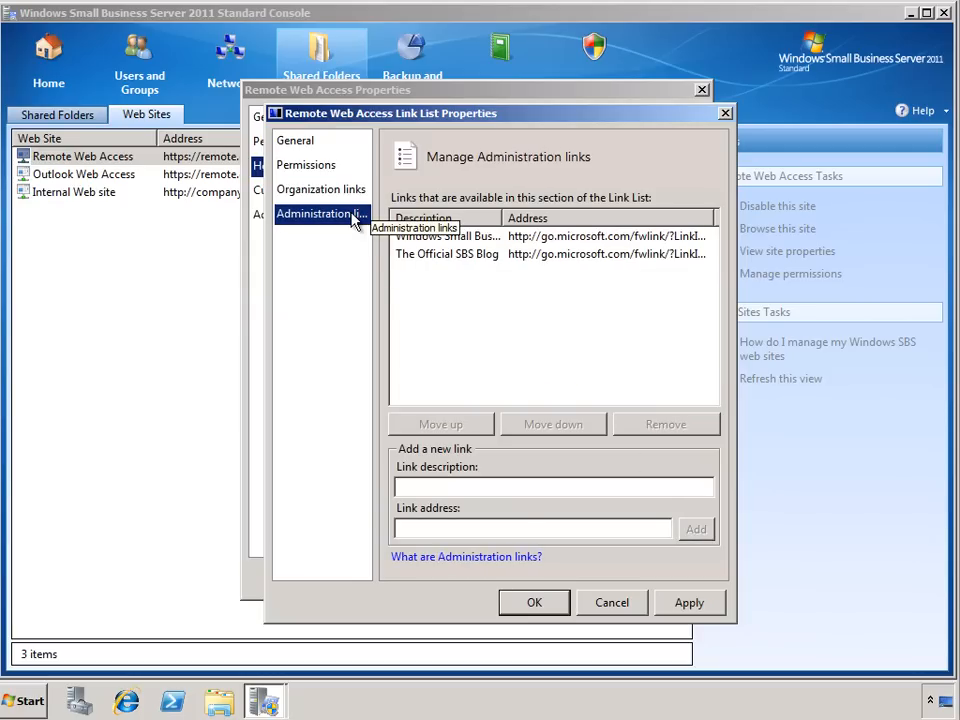
{"action": "mouse_move", "coordinate": [428, 272]}
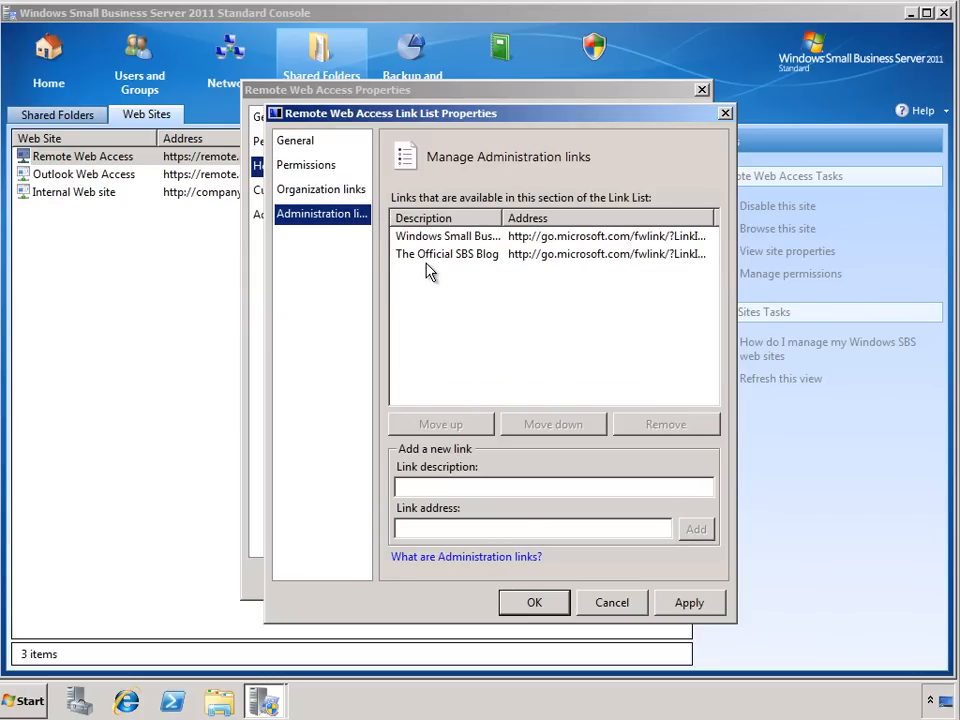
Step: Select The Official SBS Blog administration link
{"action": "left_click", "coordinate": [448, 252]}
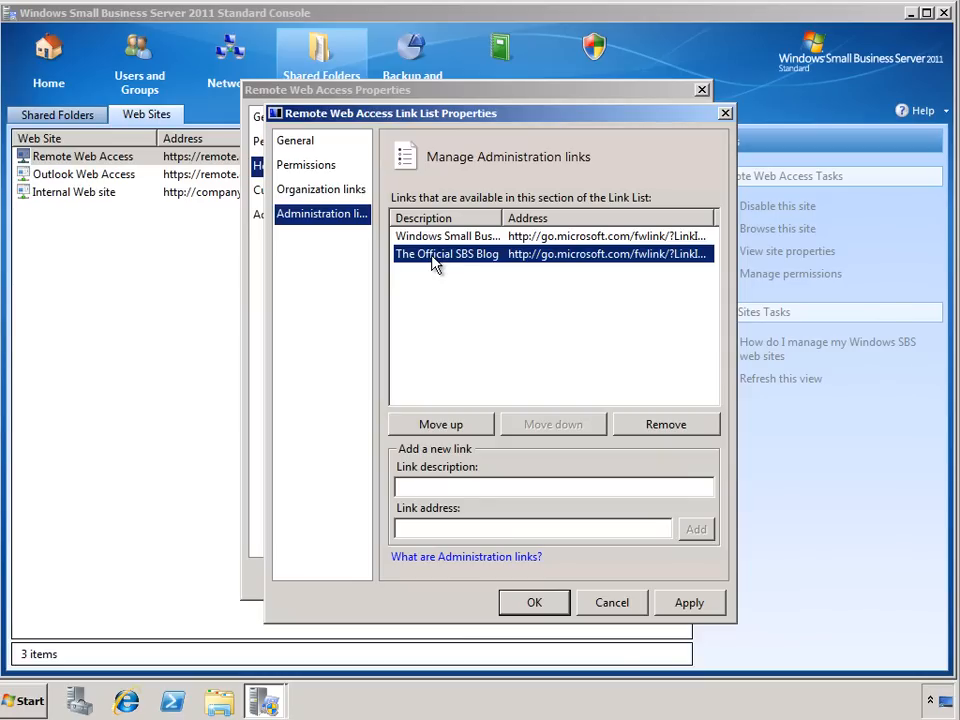
{"action": "mouse_move", "coordinate": [544, 608]}
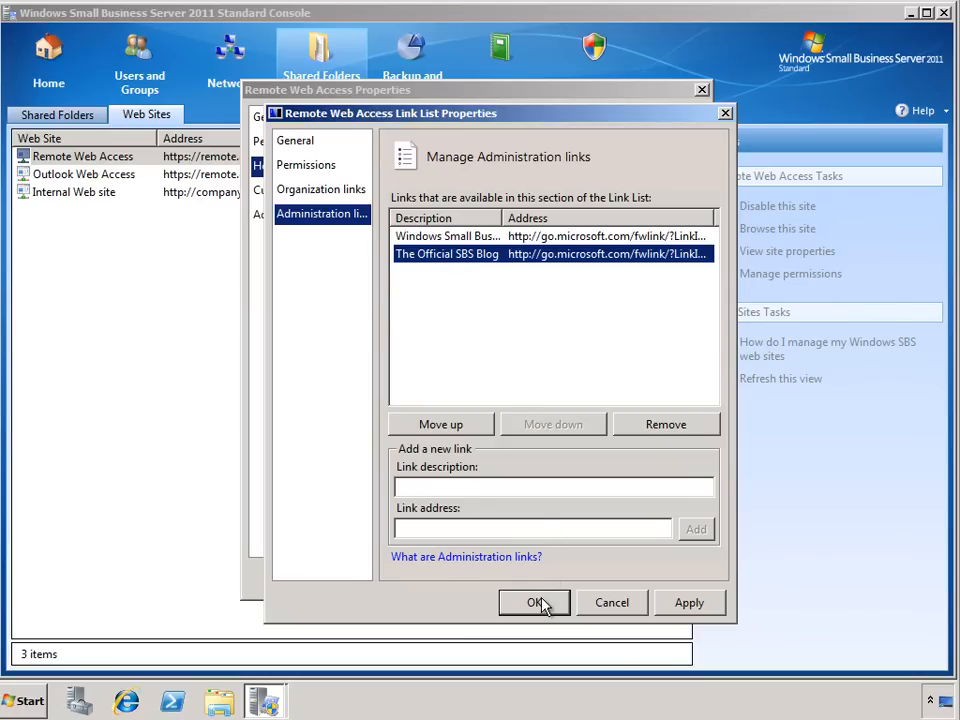
Step: Close Link List Properties with OK and review the Customization page (organization Contoso)
{"action": "left_click", "coordinate": [534, 602]}
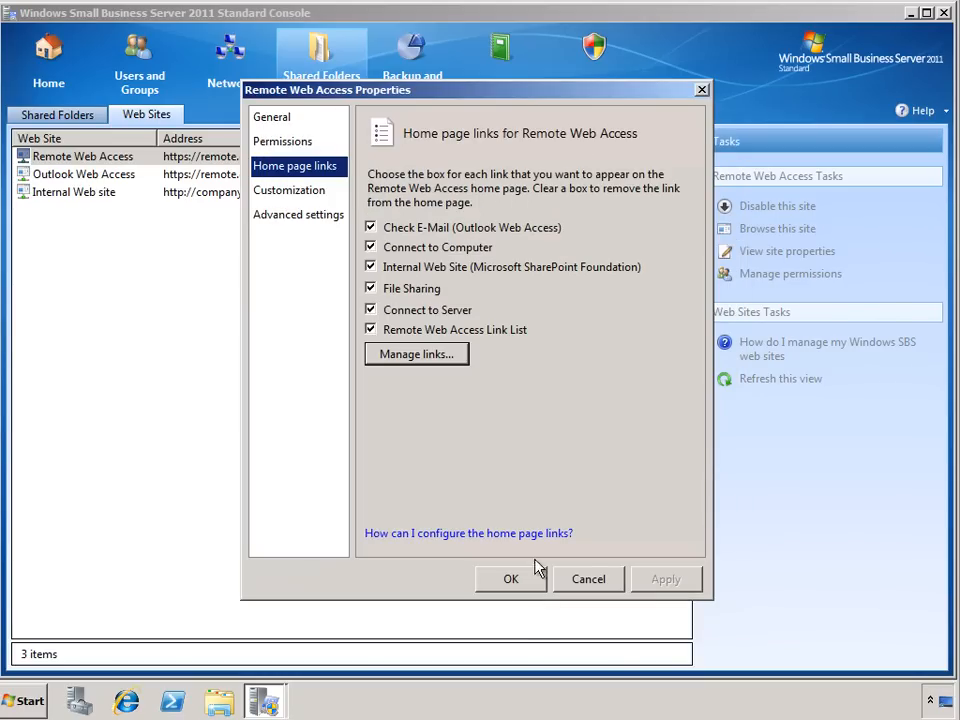
{"action": "mouse_move", "coordinate": [324, 204]}
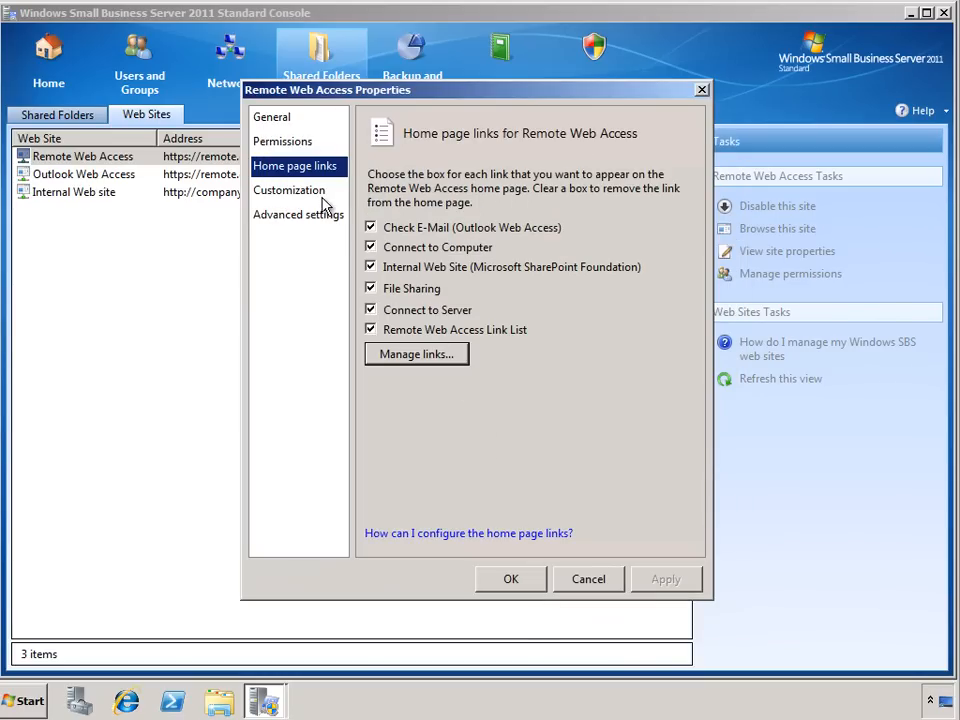
{"action": "left_click", "coordinate": [290, 190]}
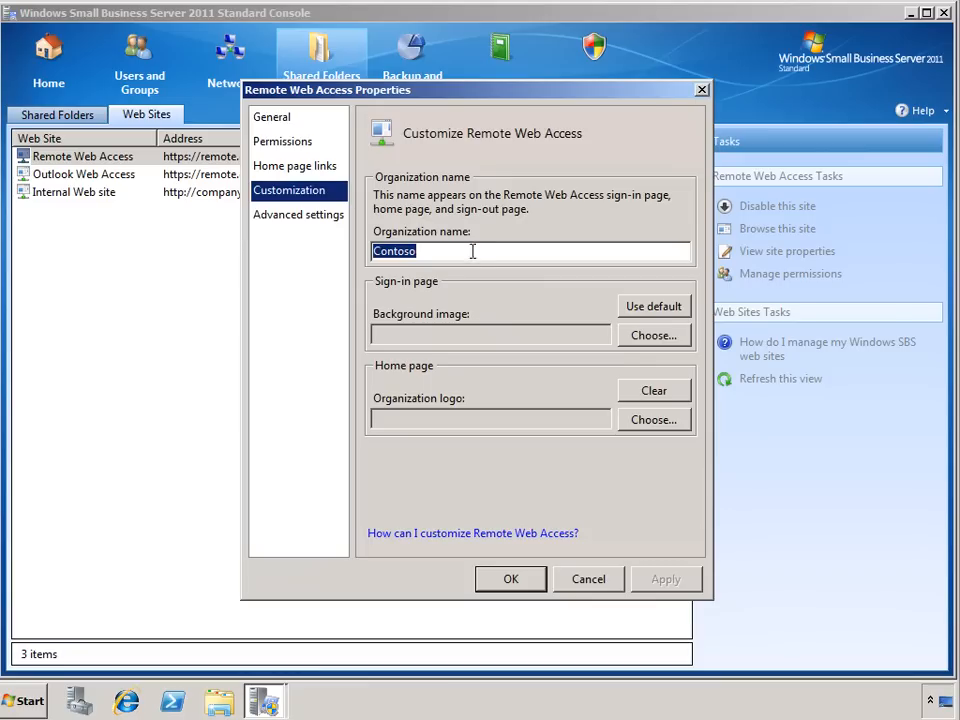
{"action": "mouse_move", "coordinate": [484, 318]}
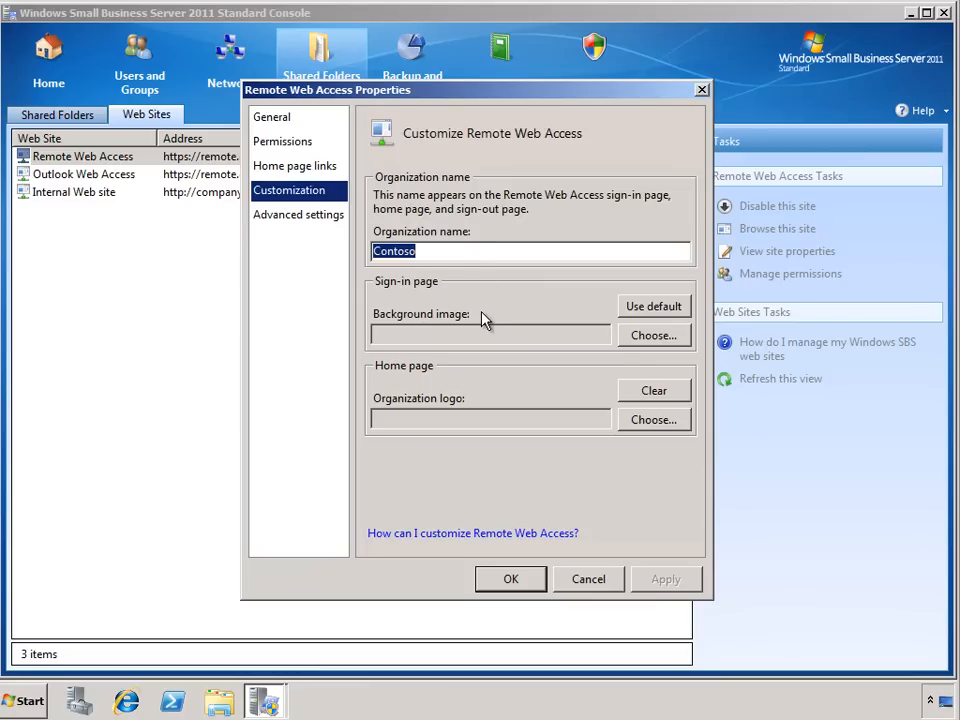
{"action": "mouse_move", "coordinate": [520, 380]}
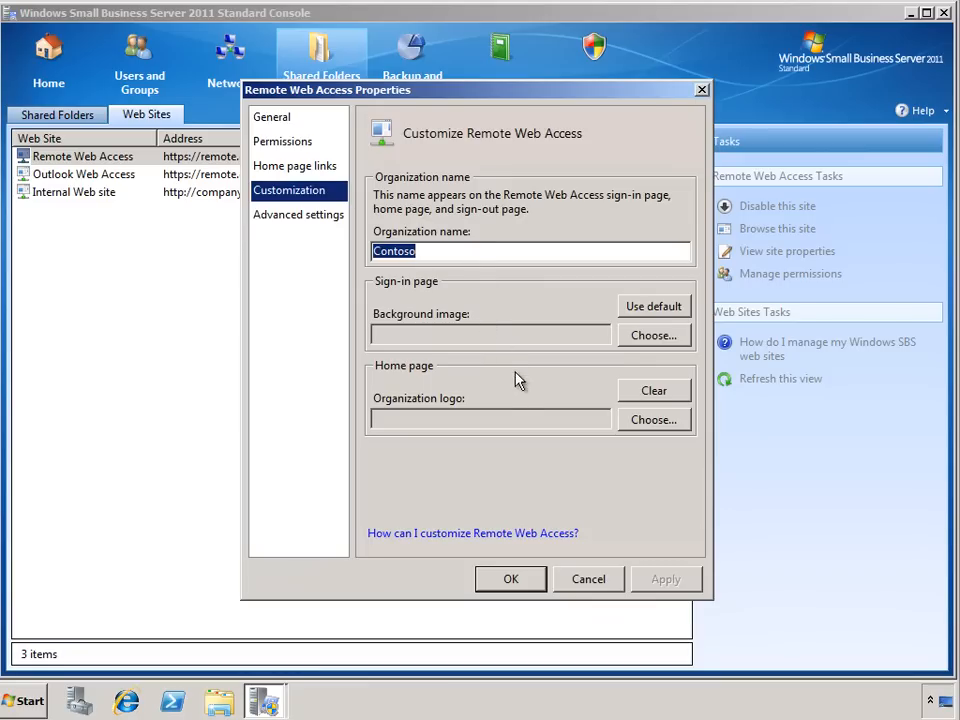
{"action": "mouse_move", "coordinate": [522, 398]}
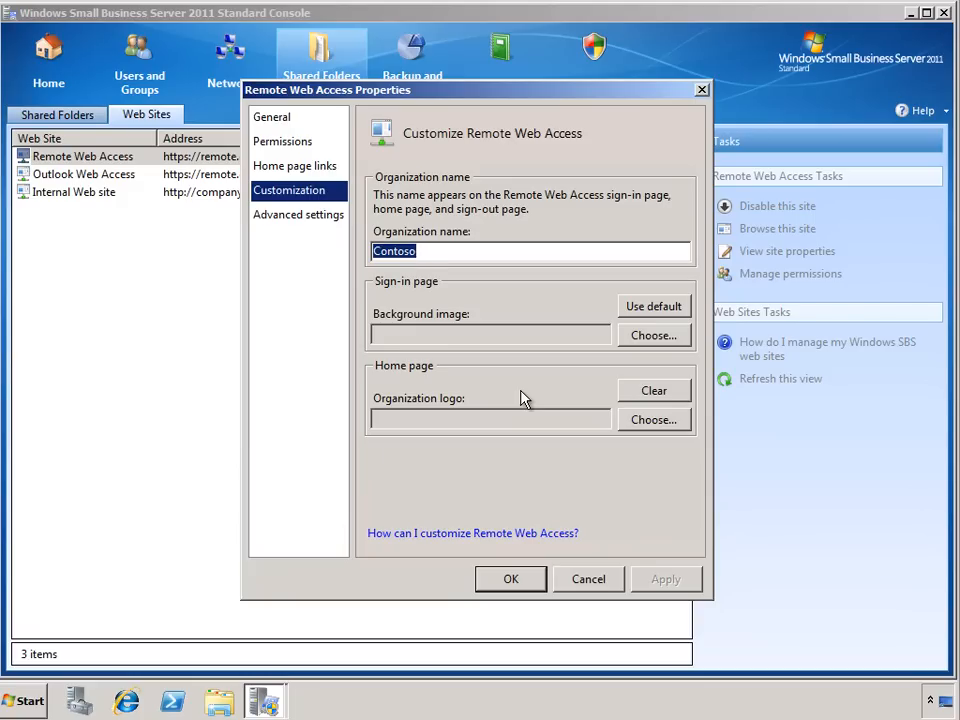
{"action": "mouse_move", "coordinate": [424, 318]}
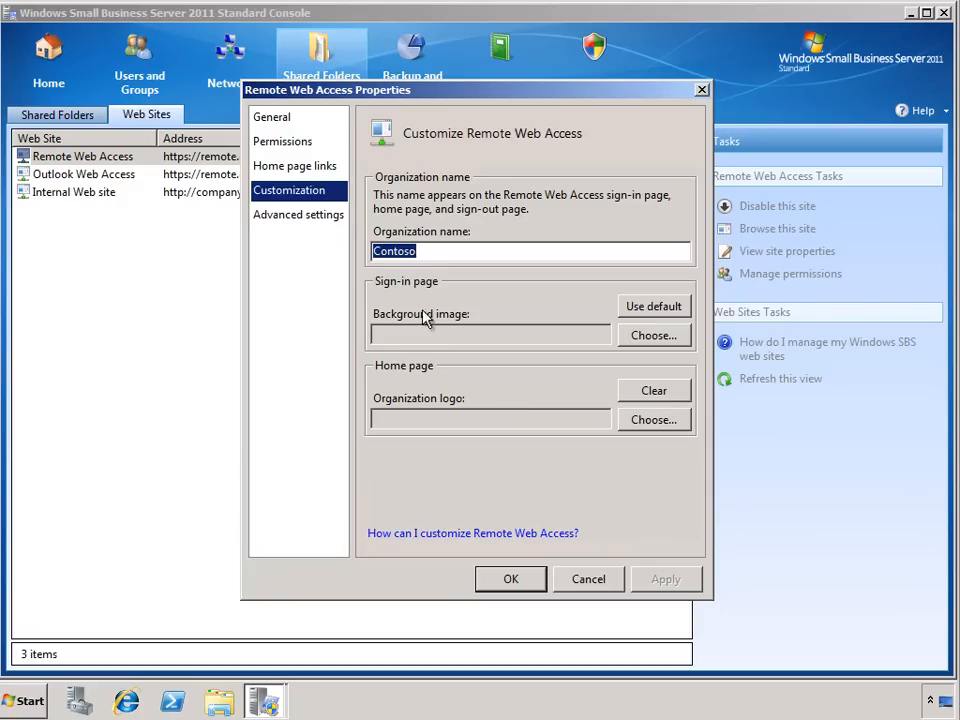
Step: Review Advanced settings and confirm the Remote Web Access properties with OK
{"action": "left_click", "coordinate": [298, 214]}
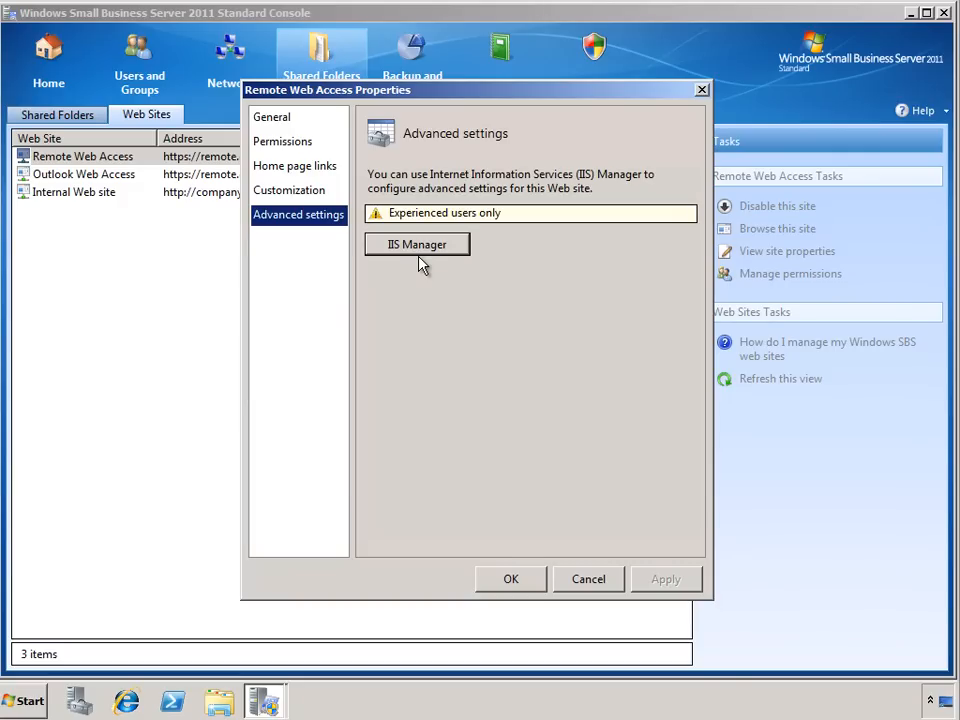
{"action": "mouse_move", "coordinate": [512, 580]}
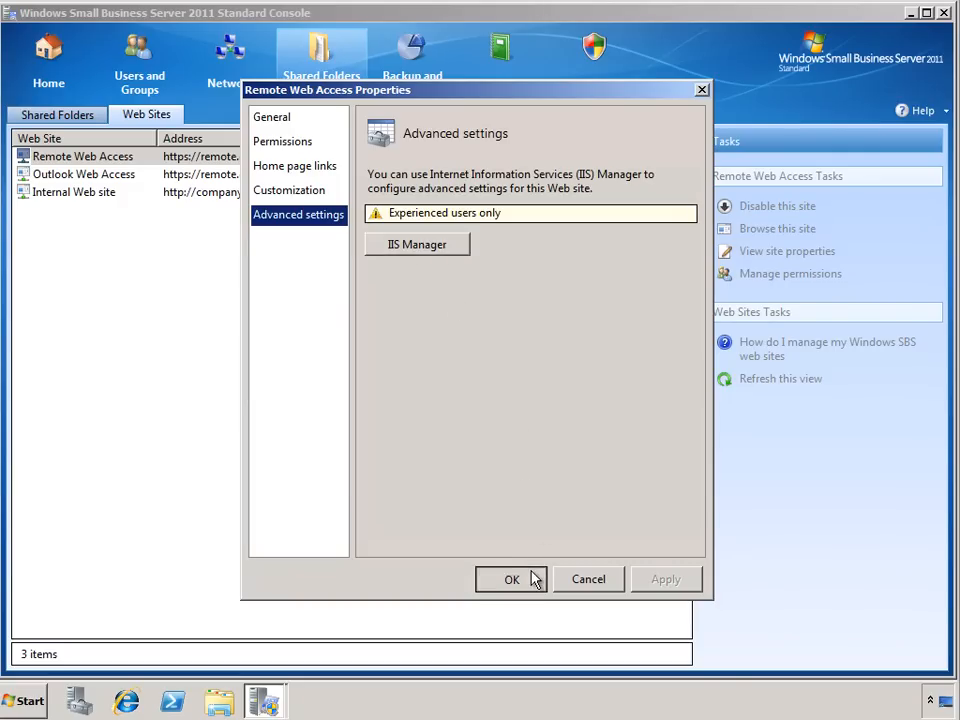
{"action": "left_click", "coordinate": [512, 580]}
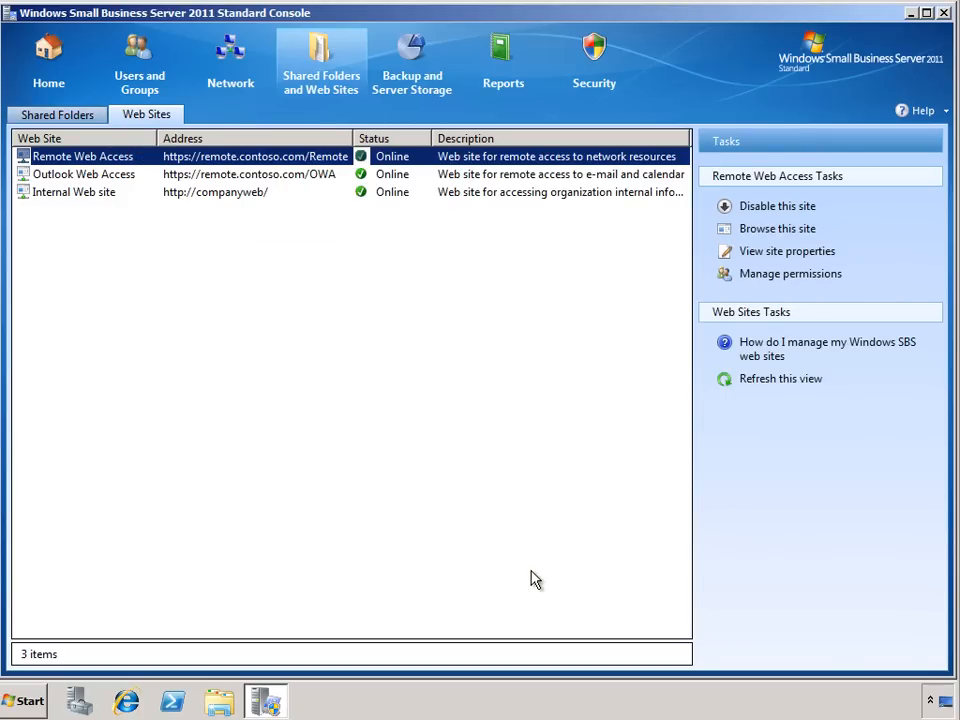